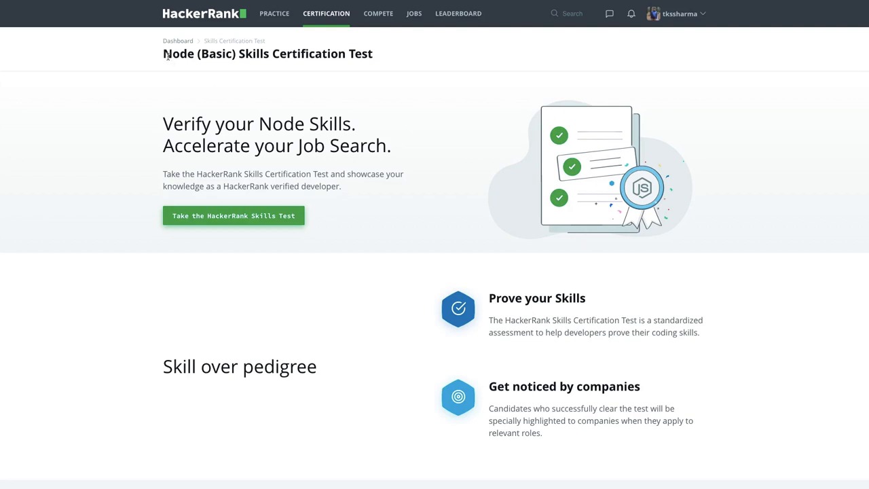
Highlight the Node (Basic) test title, then scroll down to the Node (Basic) certification card.
{"action": "left_click_drag", "start_coordinate": [163, 54], "coordinate": [343, 54]}
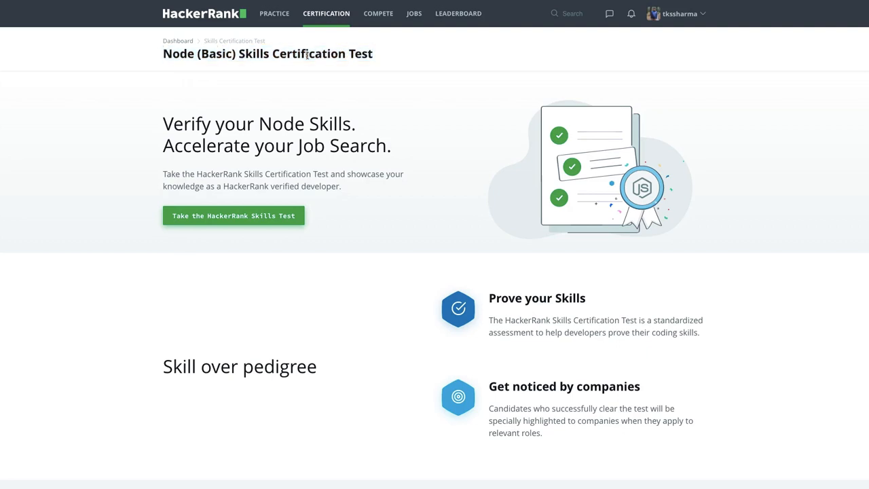
{"action": "double_click", "coordinate": [323, 53]}
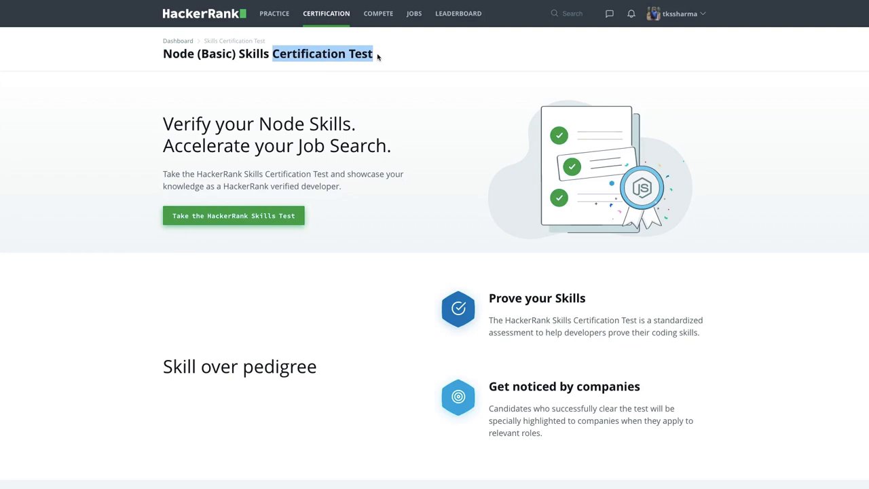
{"action": "mouse_move", "coordinate": [272, 59]}
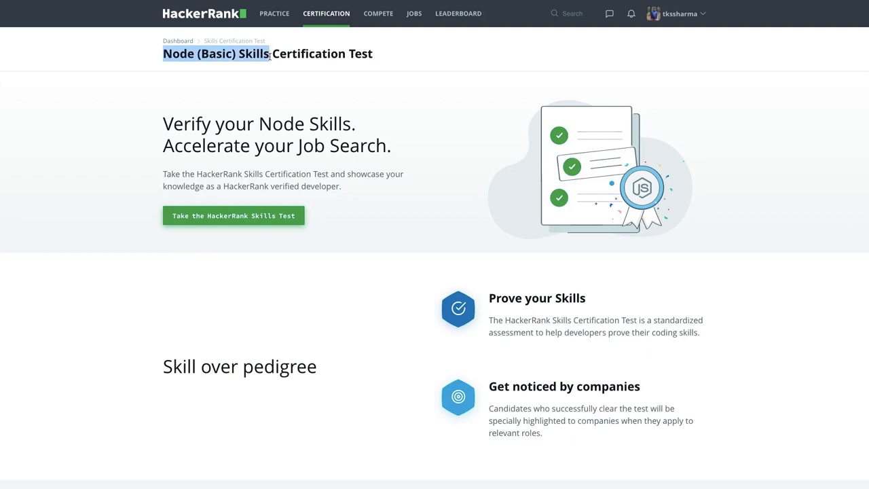
{"action": "mouse_move", "coordinate": [294, 89]}
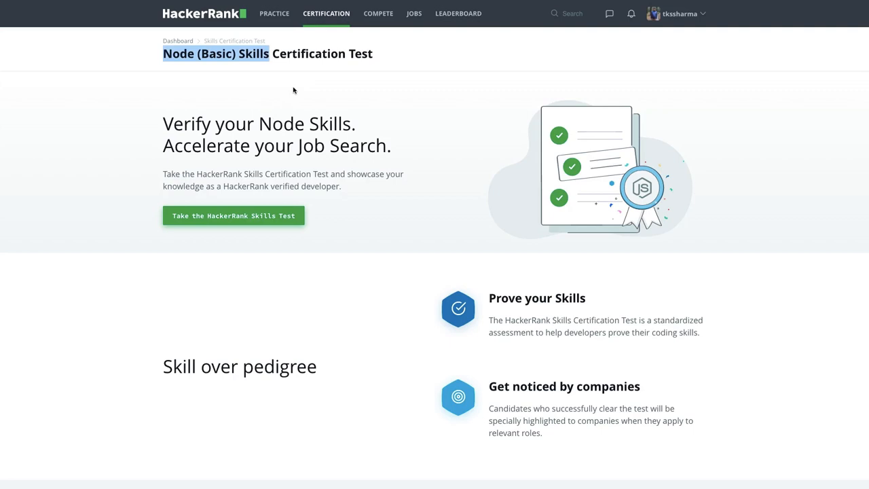
{"action": "mouse_move", "coordinate": [325, 14]}
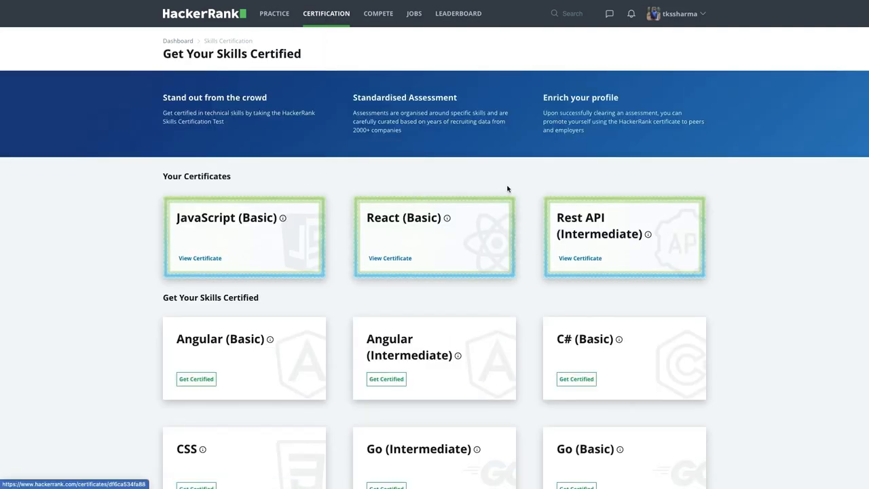
{"action": "scroll", "scroll_direction": "down", "scroll_amount": 3}
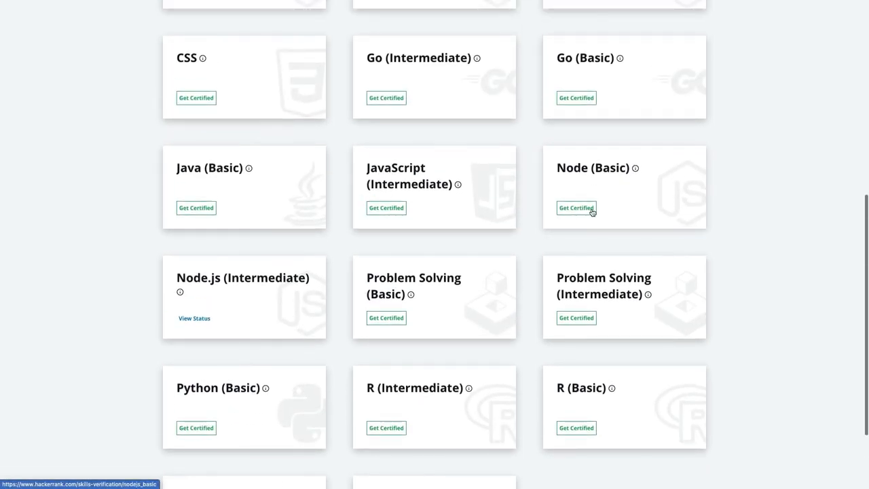
Get certified in Node (Basic): start the skills test, submit the profile form, and take the test.
{"action": "left_click", "coordinate": [576, 207]}
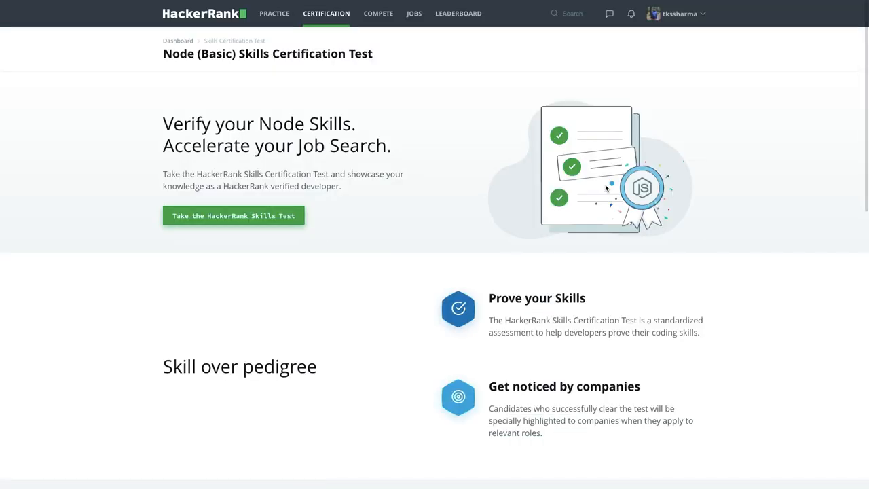
{"action": "scroll", "scroll_direction": "down", "scroll_amount": 3}
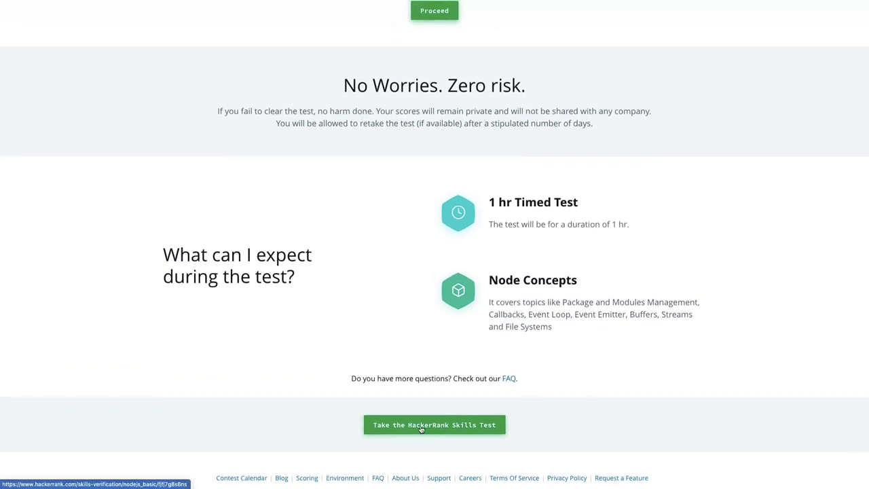
{"action": "left_click", "coordinate": [434, 425]}
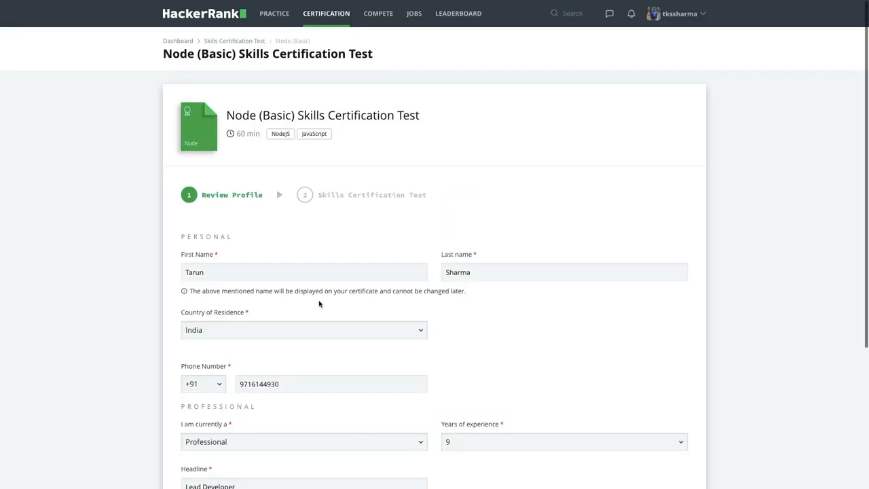
{"action": "scroll", "scroll_direction": "down", "scroll_amount": 3}
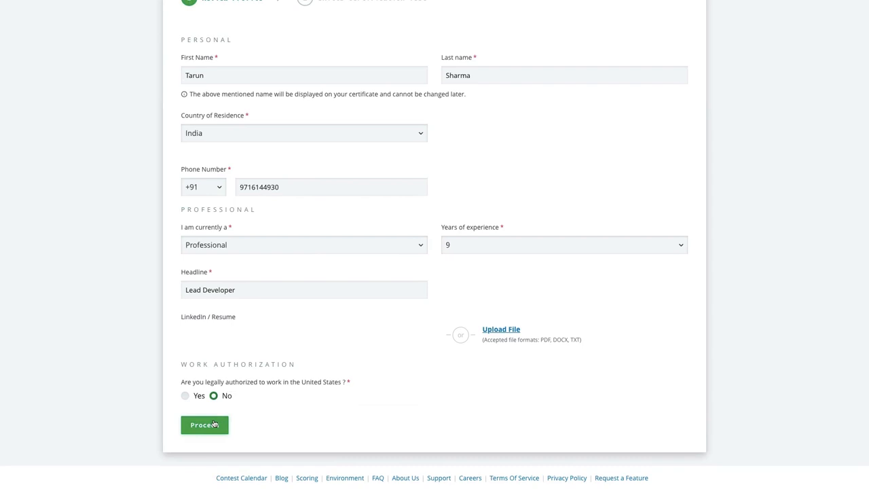
{"action": "left_click", "coordinate": [204, 424]}
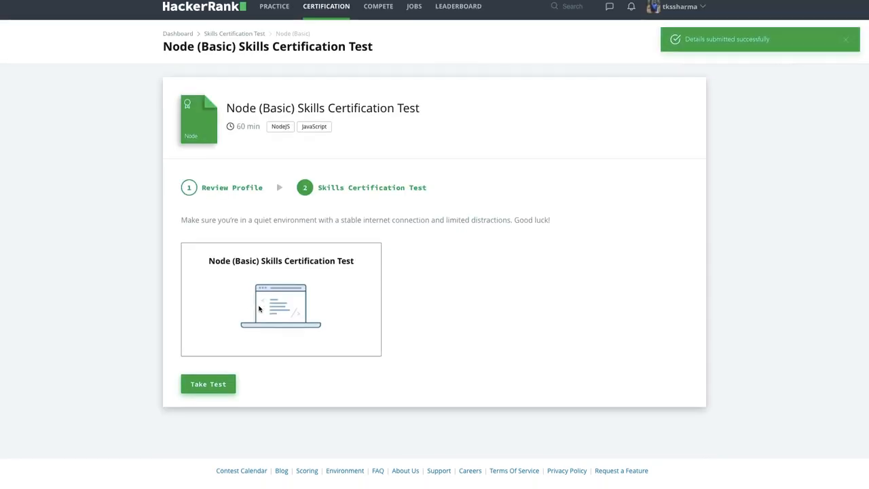
{"action": "left_click", "coordinate": [208, 384]}
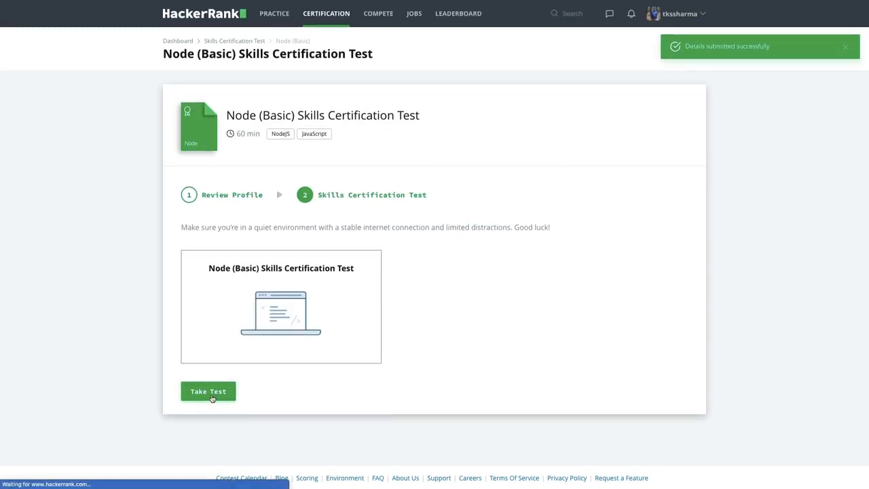
{"action": "left_click", "coordinate": [207, 391]}
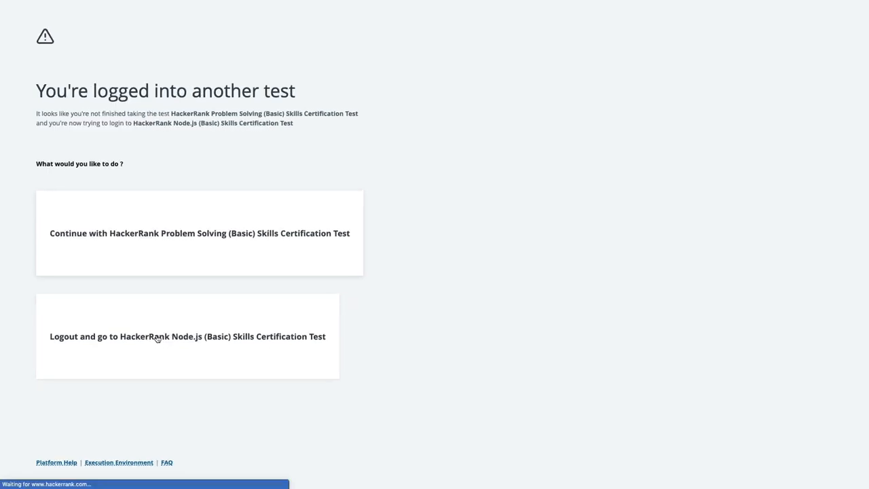
Log out to Node.js (Basic), accept its declaration, and enter the ready test.
{"action": "left_click", "coordinate": [187, 336]}
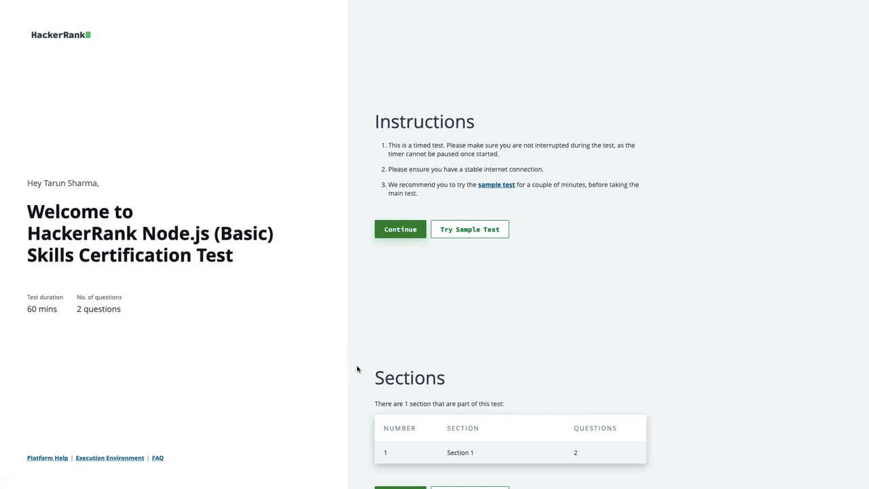
{"action": "left_click", "coordinate": [399, 229]}
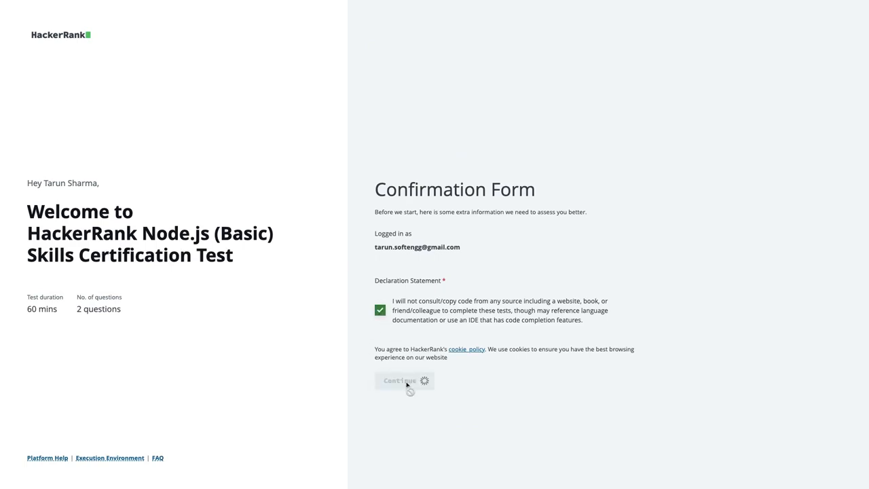
{"action": "left_click", "coordinate": [399, 380]}
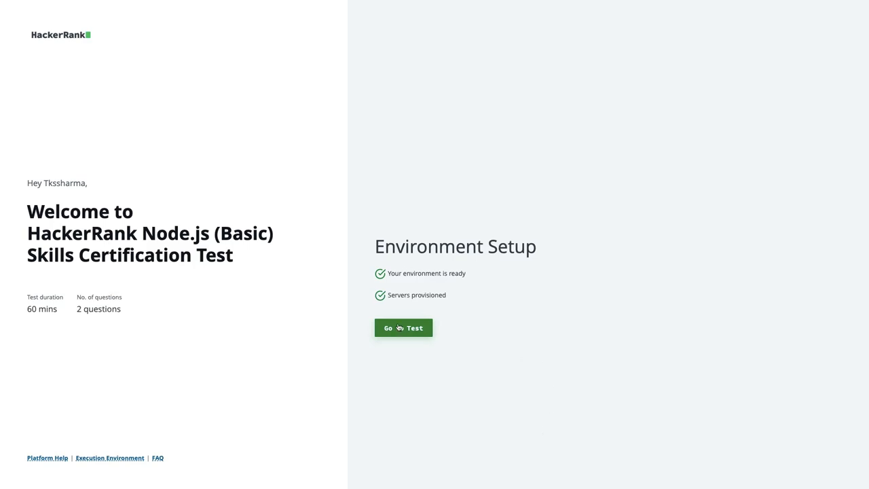
{"action": "left_click", "coordinate": [403, 328]}
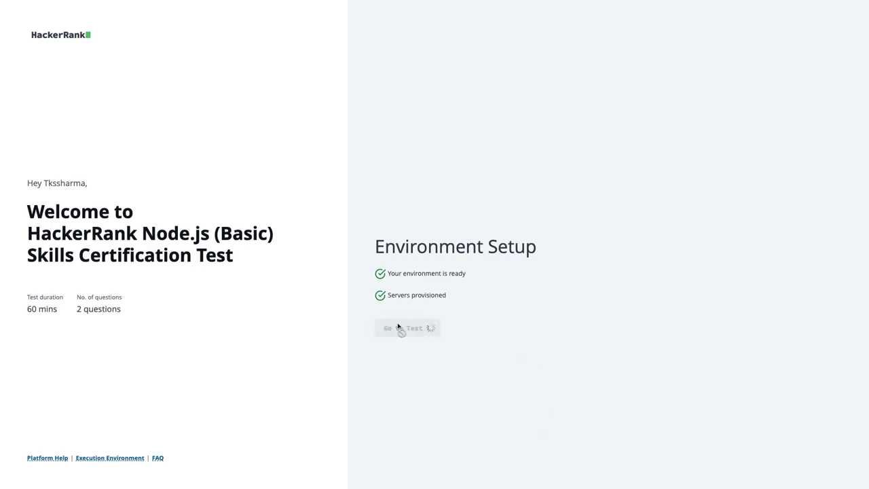
Solve question 1, Node.js Express: Find Recipe Step, and scroll its problem statement.
{"action": "left_click", "coordinate": [407, 328]}
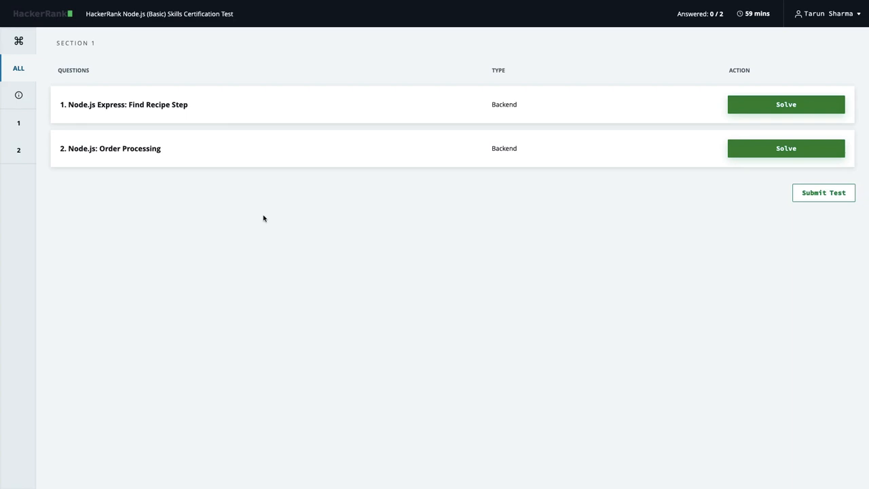
{"action": "mouse_move", "coordinate": [227, 208]}
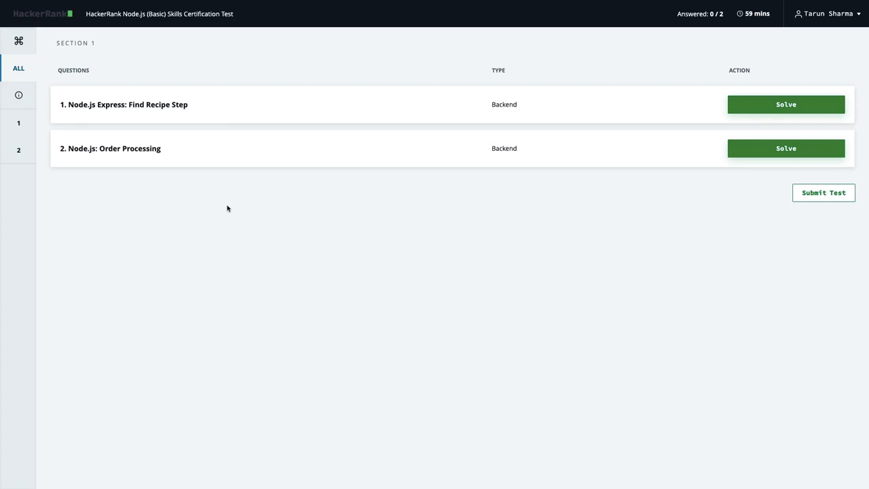
{"action": "mouse_move", "coordinate": [745, 136]}
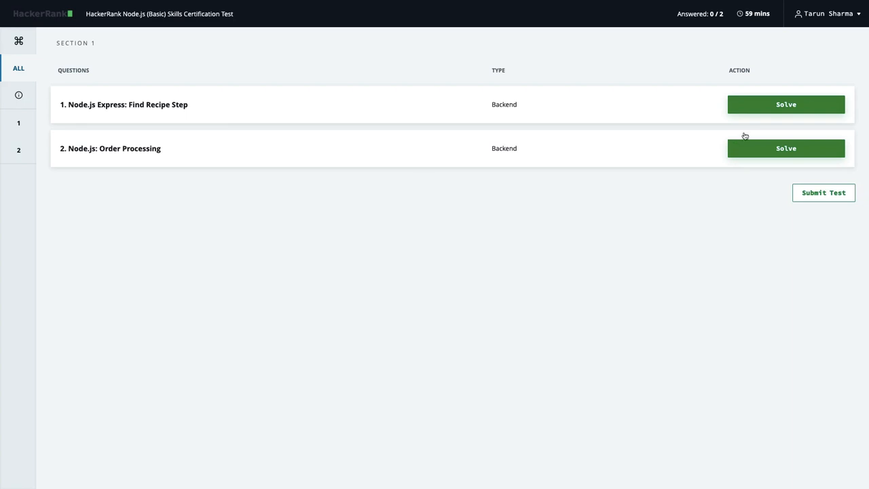
{"action": "mouse_move", "coordinate": [785, 104]}
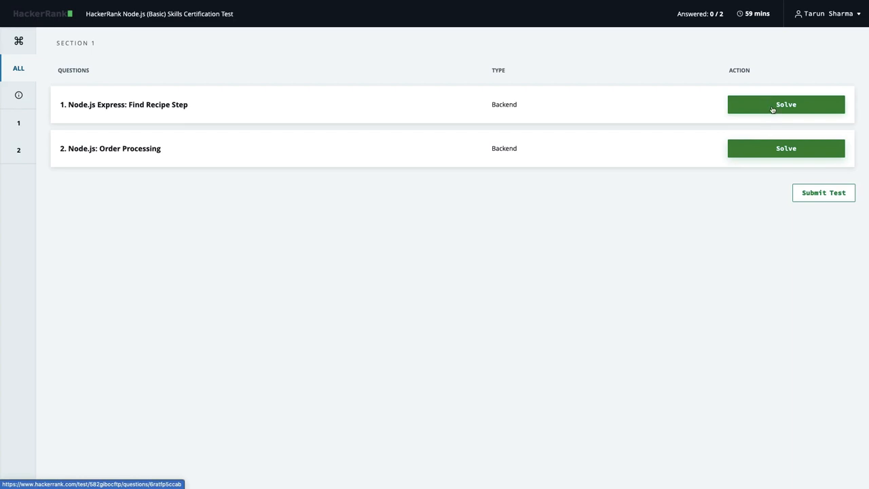
{"action": "left_click", "coordinate": [785, 104]}
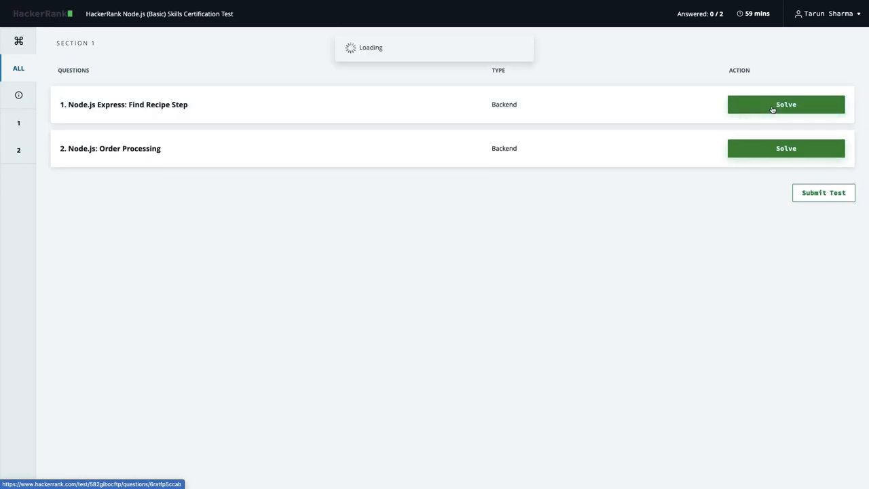
{"action": "left_click", "coordinate": [786, 104]}
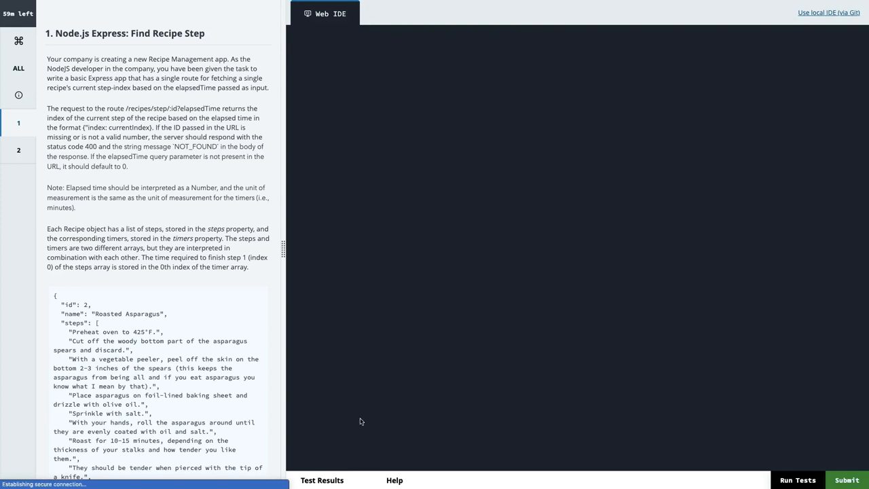
{"action": "mouse_move", "coordinate": [530, 438]}
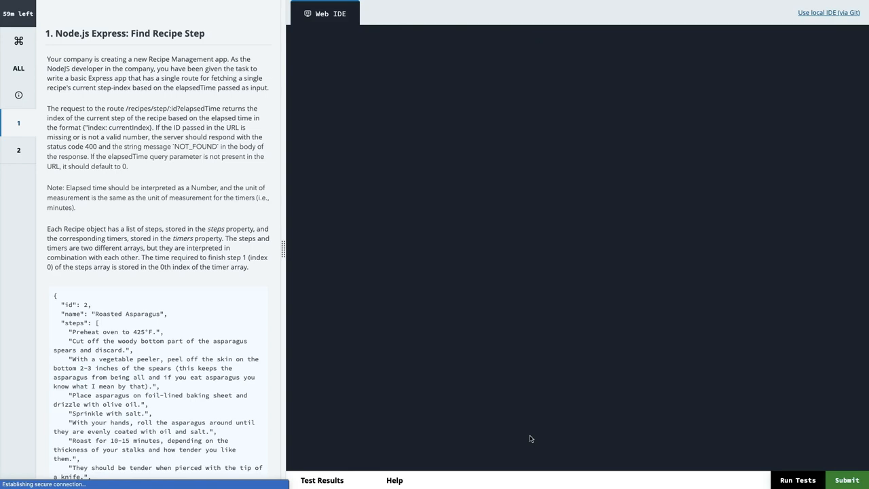
{"action": "mouse_move", "coordinate": [449, 387]}
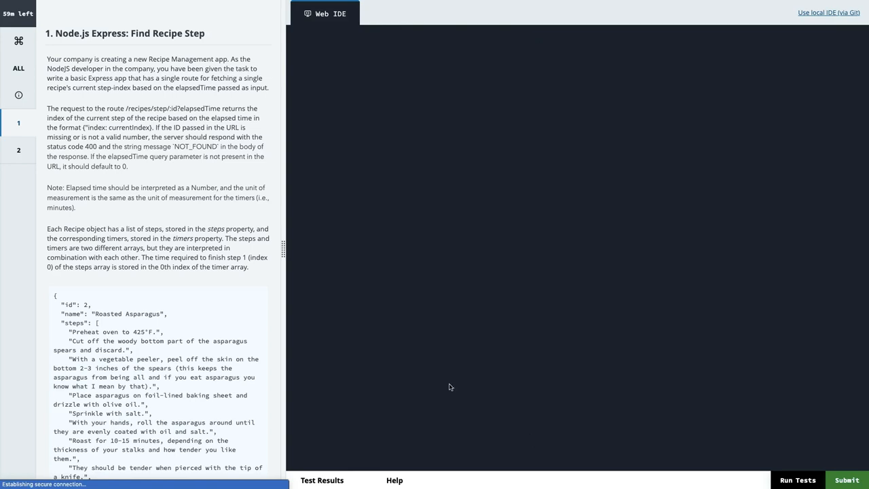
{"action": "scroll", "scroll_direction": "down", "scroll_amount": 3}
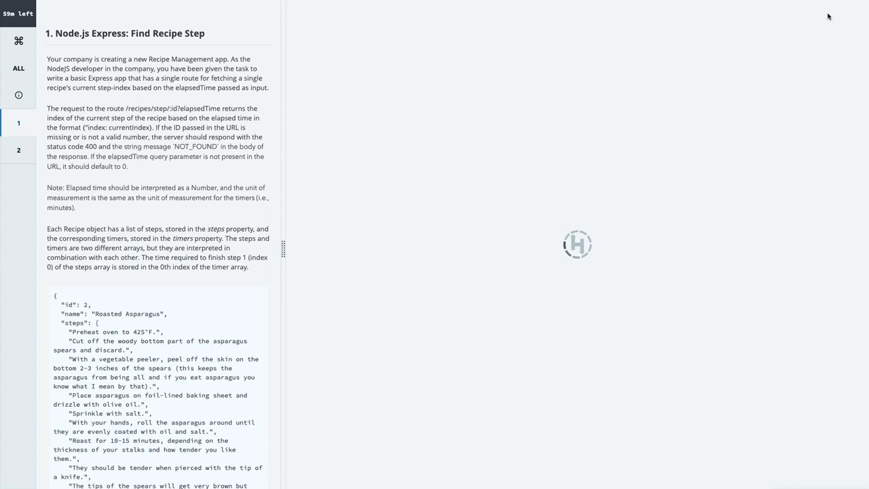
{"action": "mouse_move", "coordinate": [660, 80]}
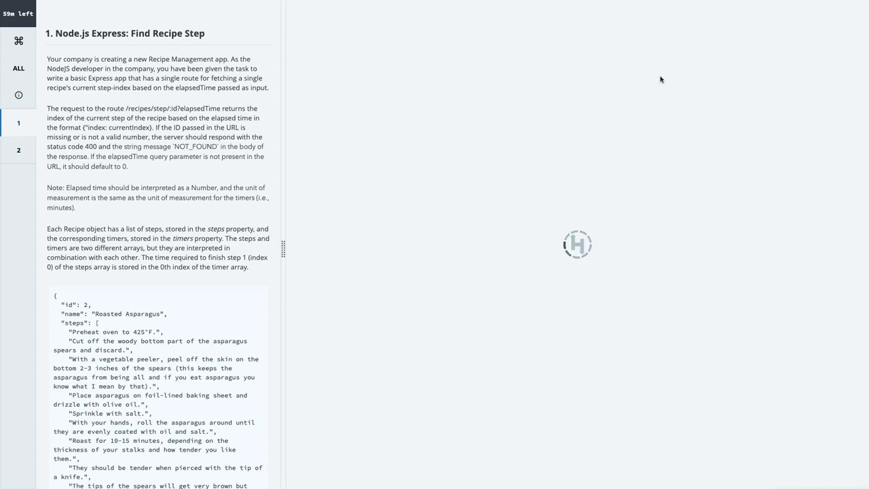
Choose the Local IDE option and copy the repository's Git URL.
{"action": "left_click", "coordinate": [404, 14]}
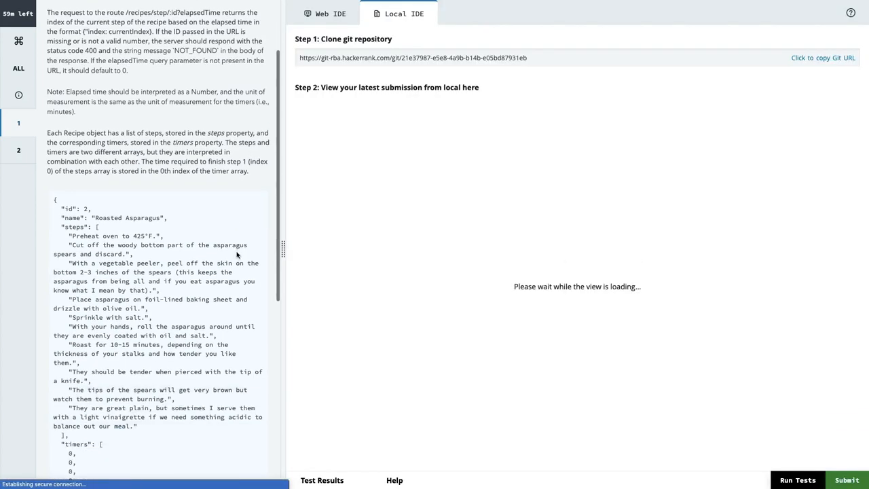
{"action": "left_click", "coordinate": [822, 58]}
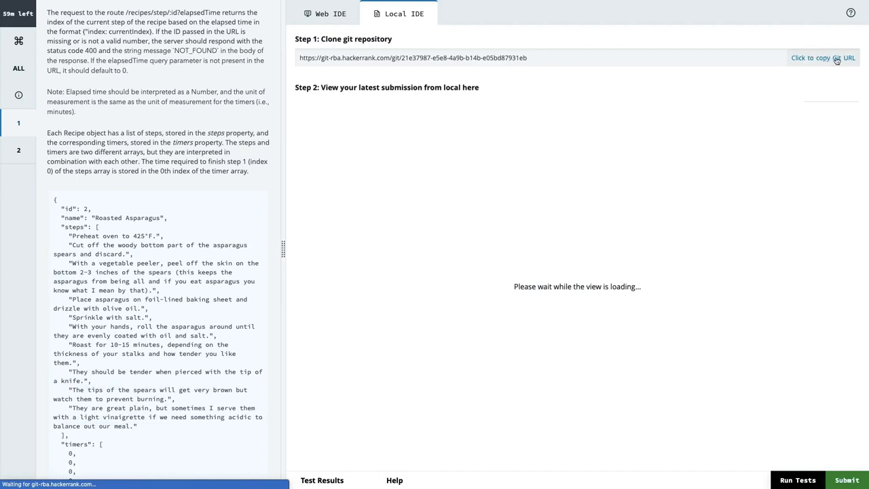
{"action": "left_click", "coordinate": [823, 58]}
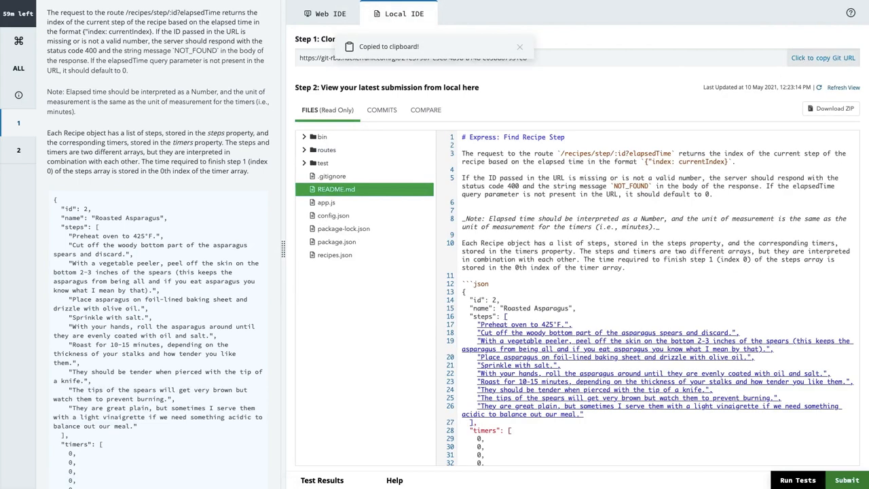
{"action": "left_click", "coordinate": [822, 58]}
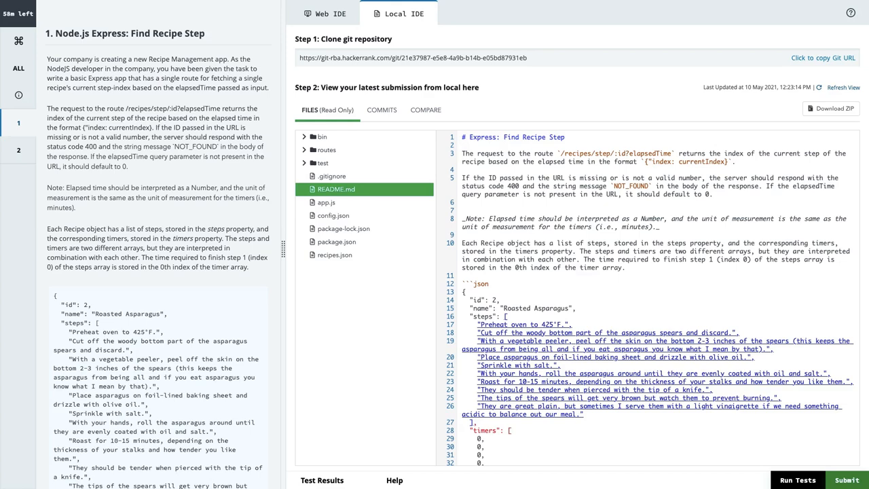
{"action": "mouse_move", "coordinate": [308, 342]}
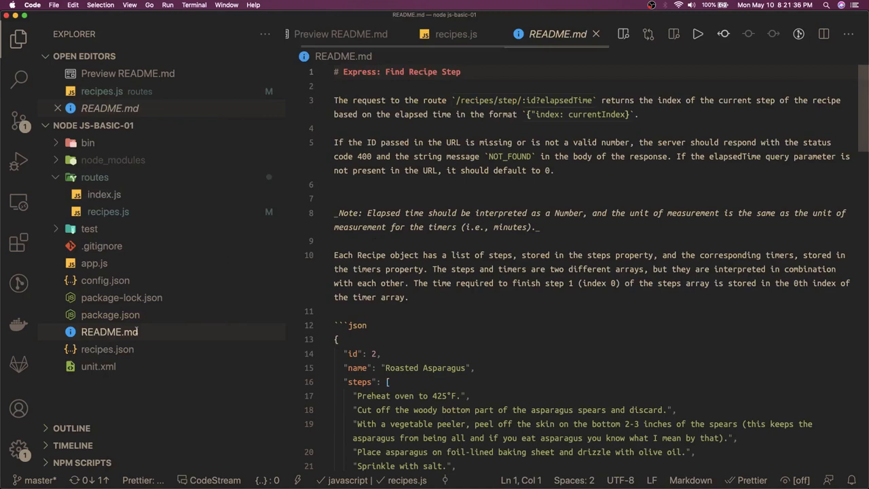
Read the README's id route, invalid-id default, and steps-and-timers paragraphs.
{"action": "left_click", "coordinate": [340, 34]}
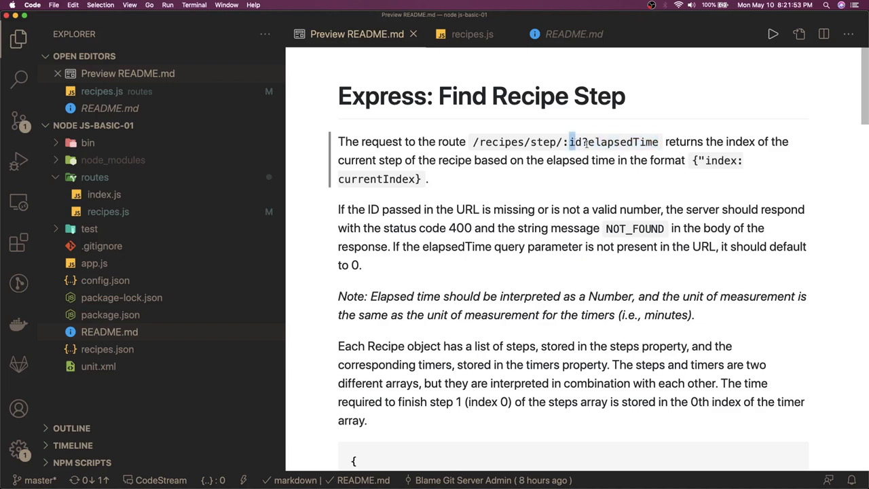
{"action": "double_click", "coordinate": [621, 142]}
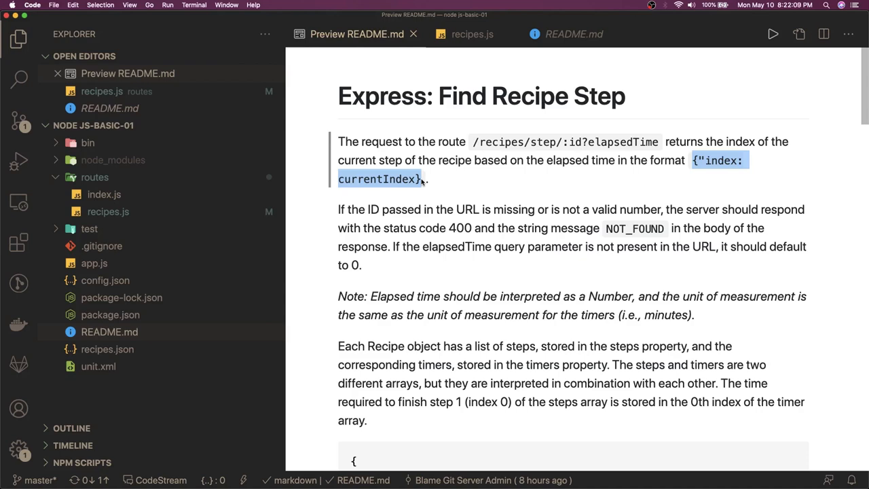
{"action": "scroll", "scroll_direction": "down", "scroll_amount": 3}
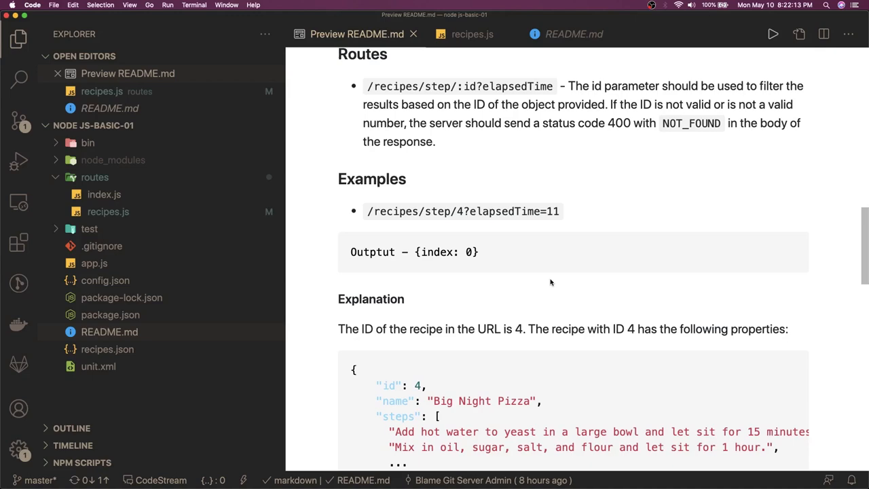
{"action": "scroll", "scroll_direction": "down", "scroll_amount": 3}
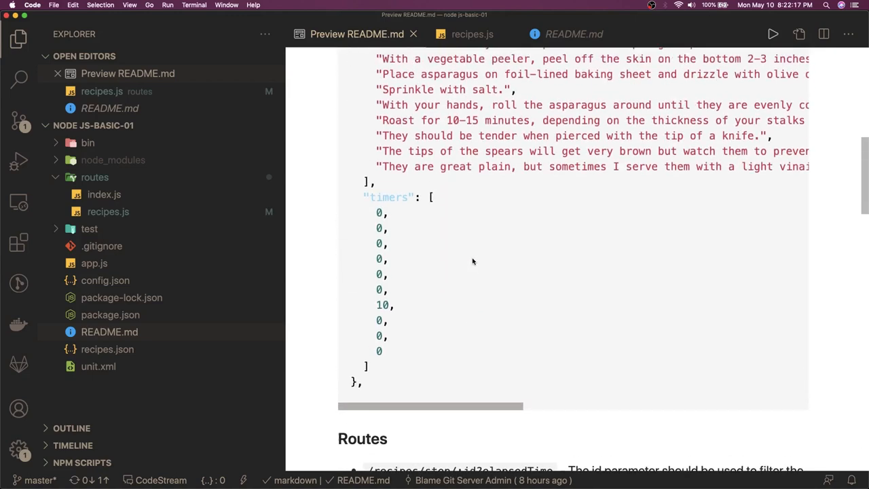
{"action": "scroll", "scroll_direction": "down", "scroll_amount": 3}
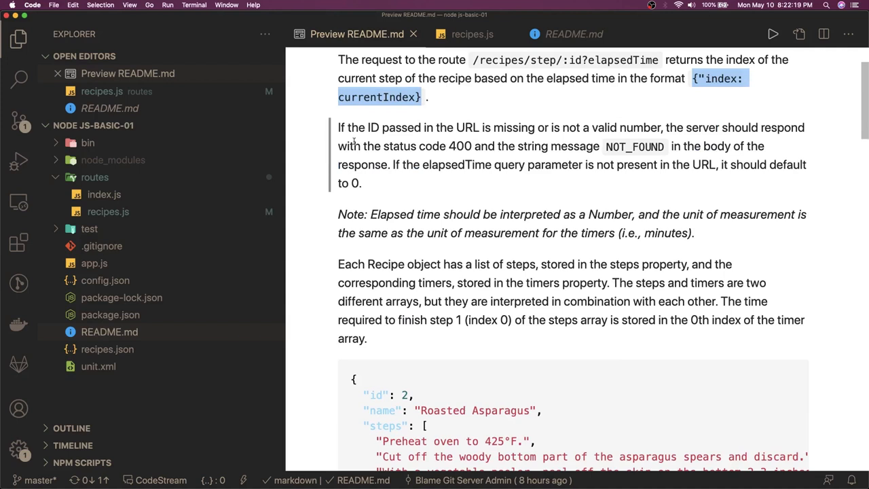
{"action": "mouse_move", "coordinate": [656, 128]}
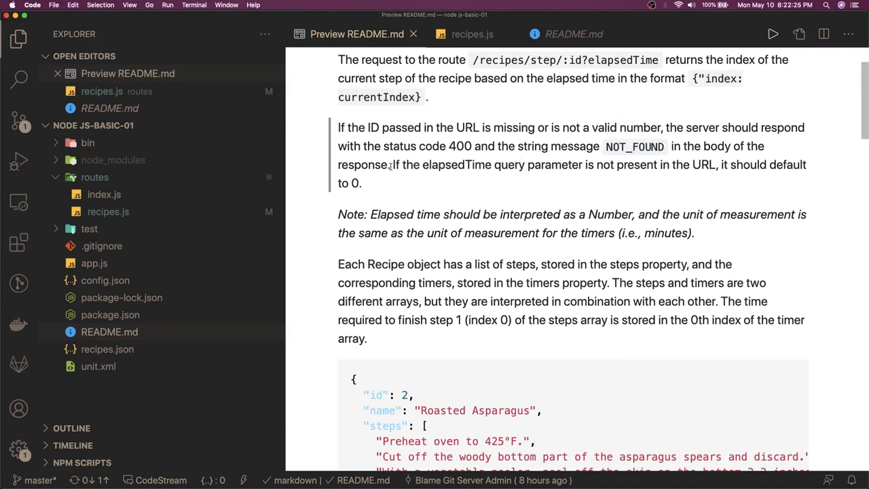
{"action": "left_click_drag", "start_coordinate": [393, 165], "coordinate": [735, 164]}
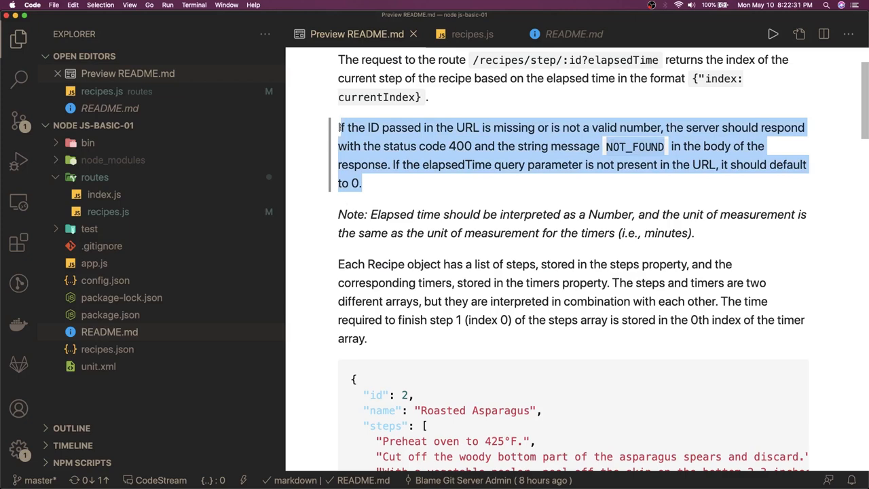
{"action": "scroll", "scroll_direction": "down", "scroll_amount": 3}
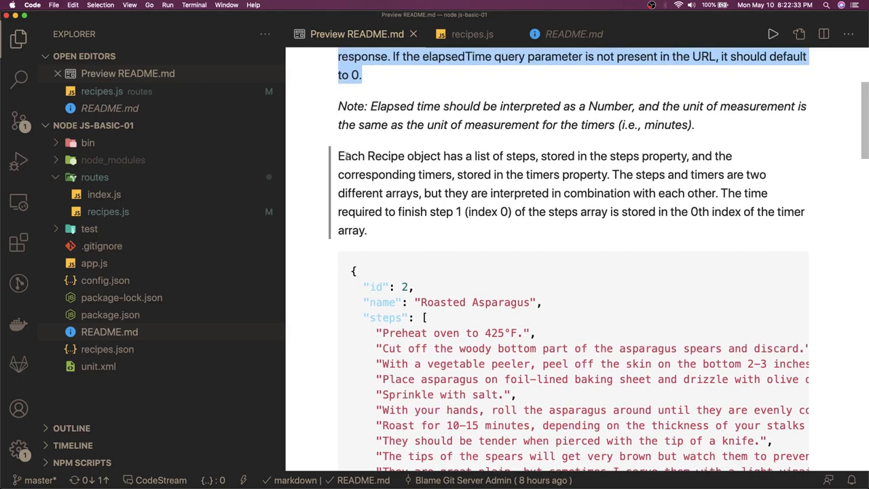
{"action": "left_click_drag", "start_coordinate": [338, 156], "coordinate": [366, 231]}
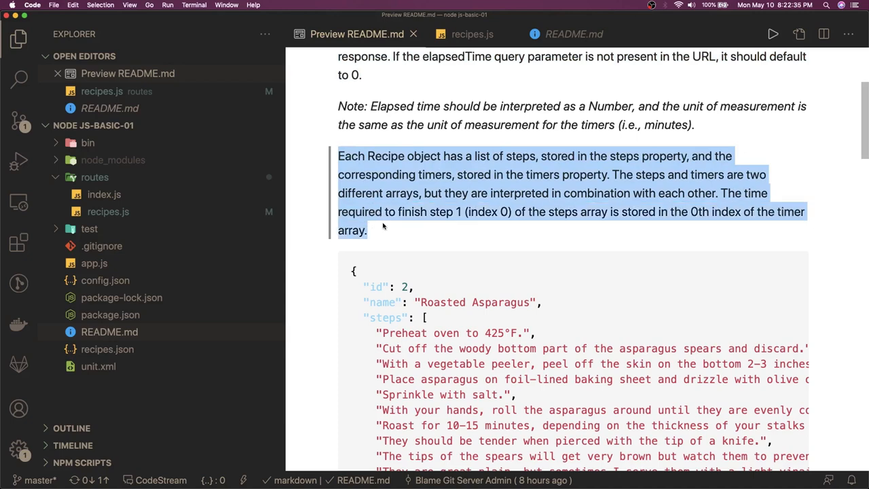
{"action": "scroll", "scroll_direction": "down", "scroll_amount": 3}
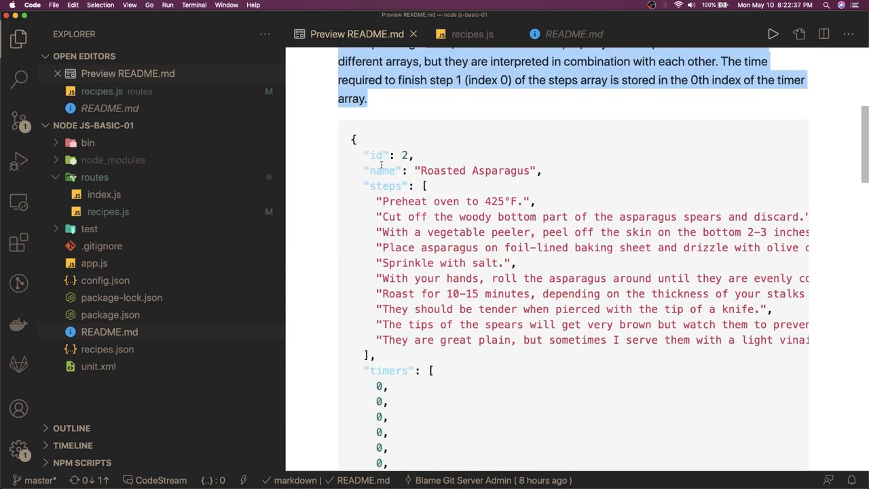
{"action": "scroll", "scroll_direction": "down", "scroll_amount": 3}
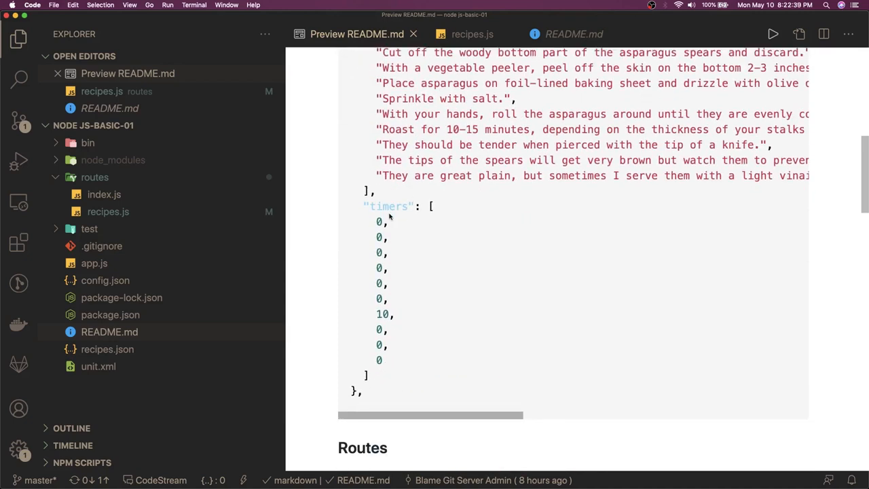
{"action": "scroll", "scroll_direction": "down", "scroll_amount": 3}
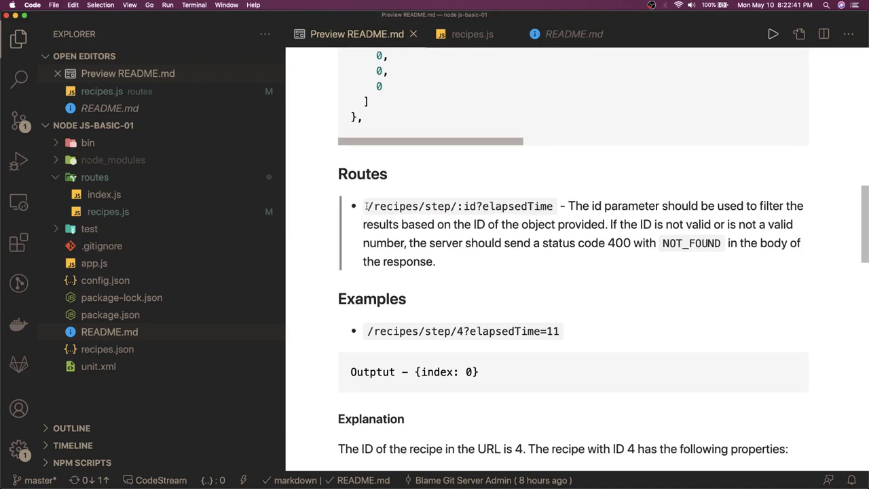
Review the Routes section, including the 400 NOT_FOUND requirement and example URLs.
{"action": "double_click", "coordinate": [459, 206]}
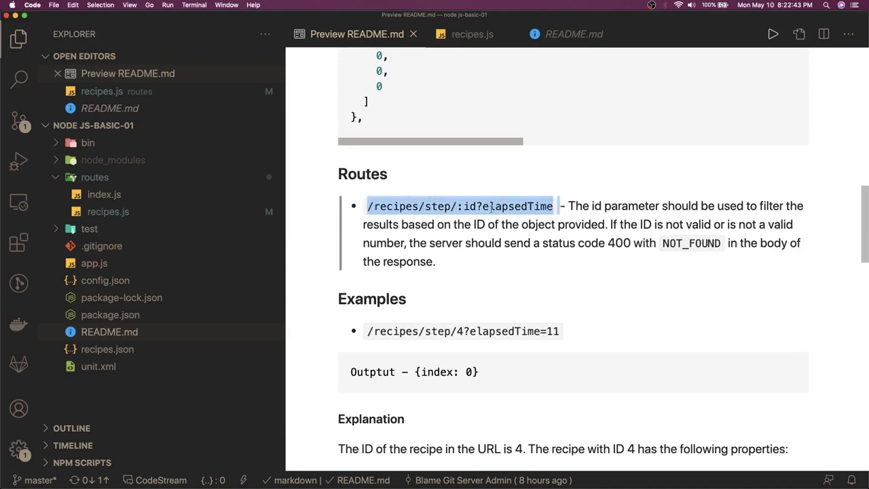
{"action": "left_click", "coordinate": [638, 206]}
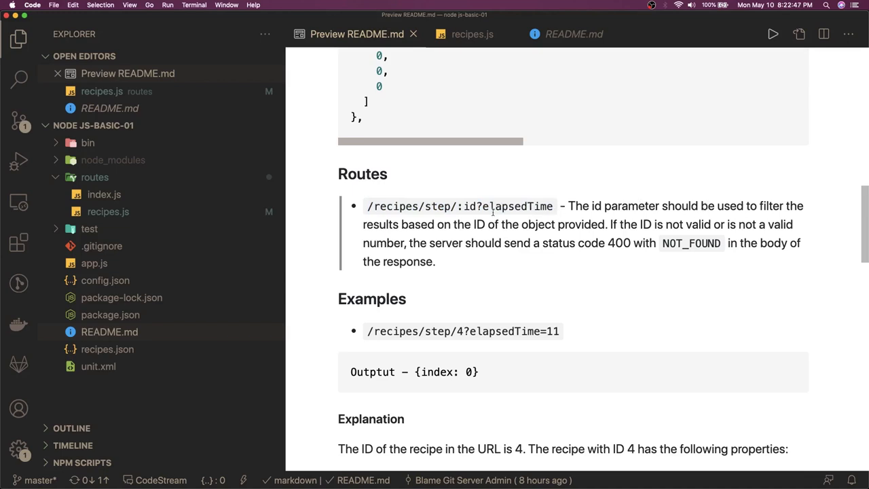
{"action": "left_click_drag", "start_coordinate": [363, 225], "coordinate": [555, 224]}
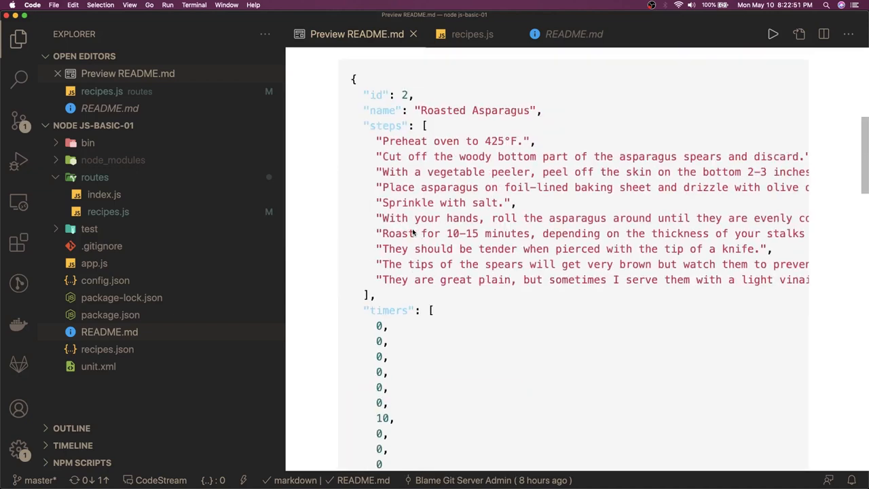
{"action": "scroll", "scroll_direction": "down", "scroll_amount": 3}
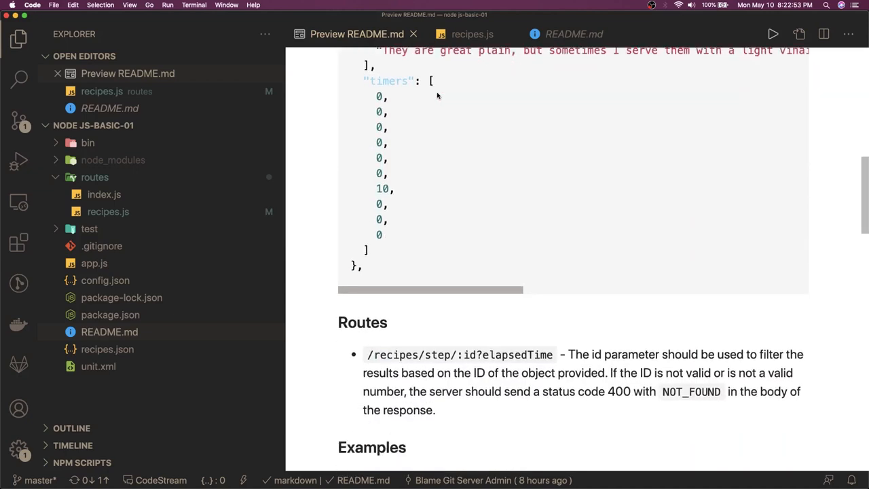
{"action": "scroll", "scroll_direction": "down", "scroll_amount": 3}
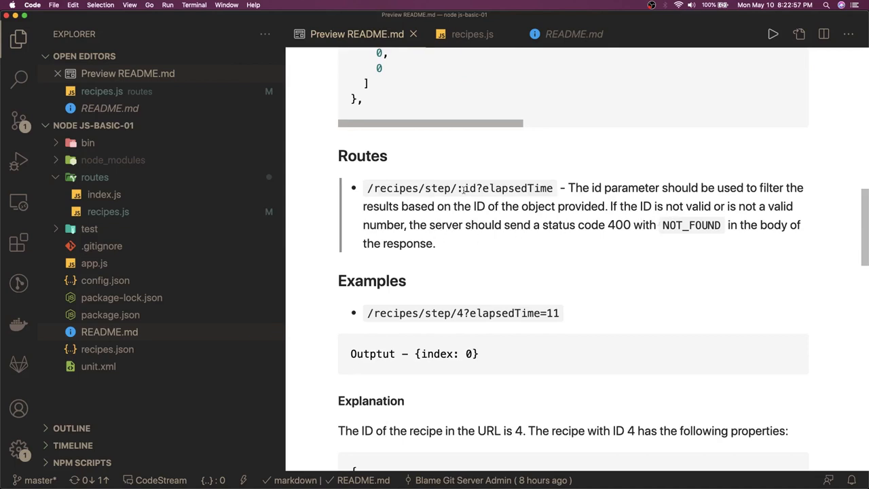
{"action": "left_click_drag", "start_coordinate": [606, 224], "coordinate": [725, 225]}
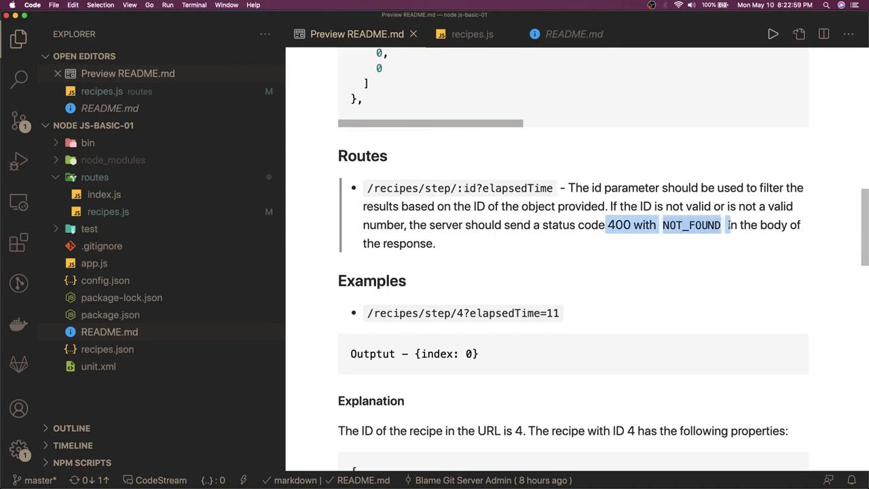
{"action": "scroll", "scroll_direction": "down", "scroll_amount": 3}
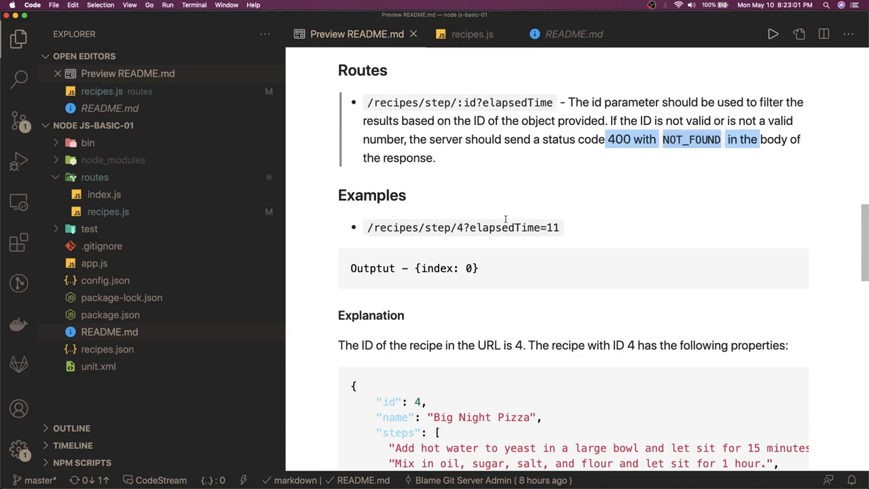
{"action": "scroll", "scroll_direction": "down", "scroll_amount": 3}
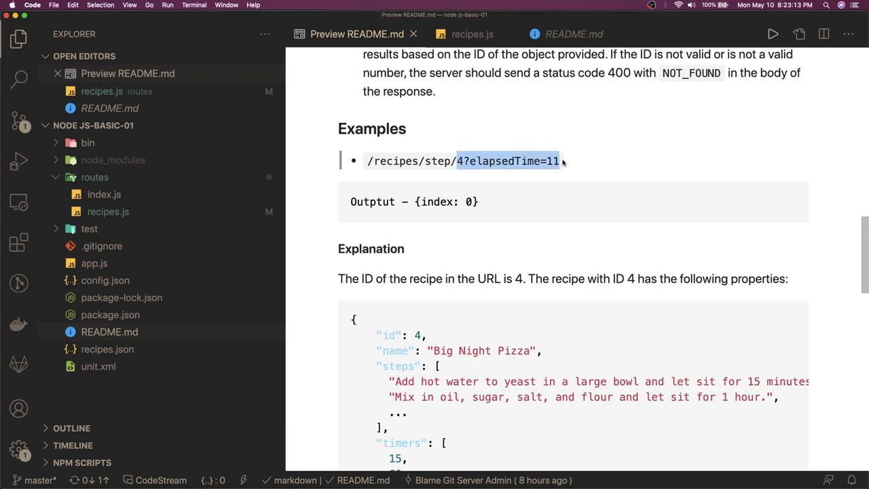
{"action": "left_click", "coordinate": [508, 161]}
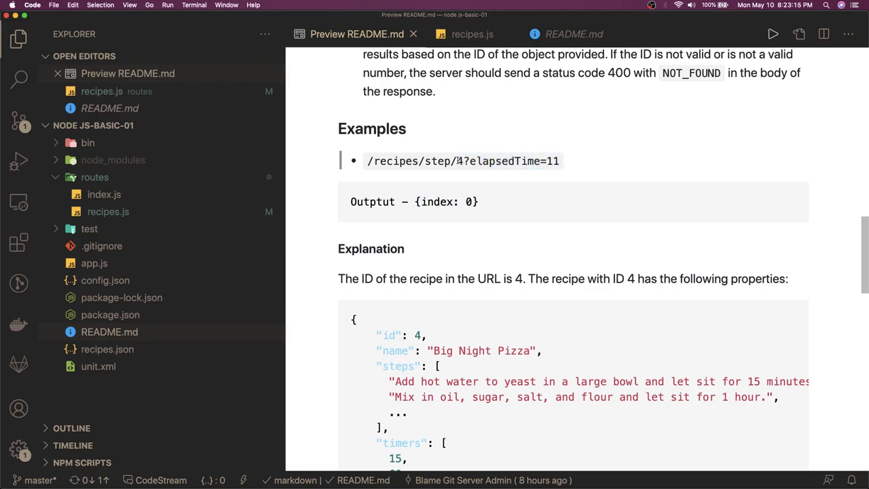
{"action": "scroll", "scroll_direction": "down", "scroll_amount": 3}
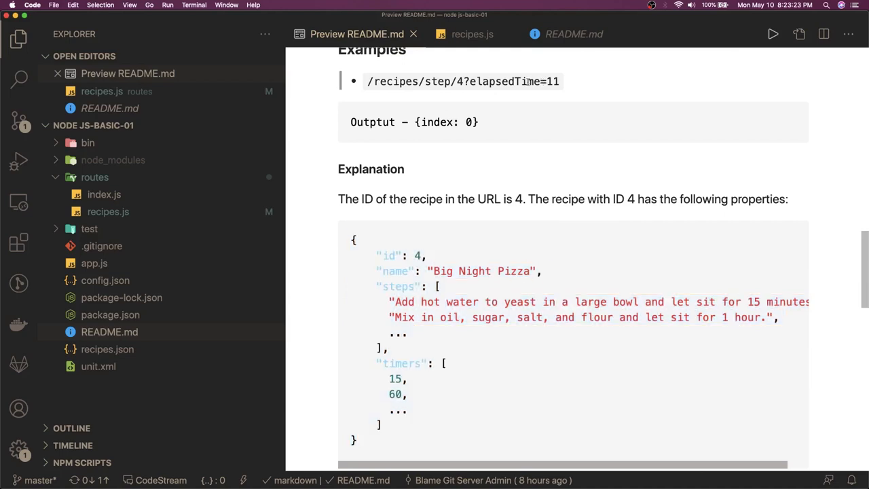
Scroll through the remaining README explanation and open its markdown source.
{"action": "left_click", "coordinate": [573, 34]}
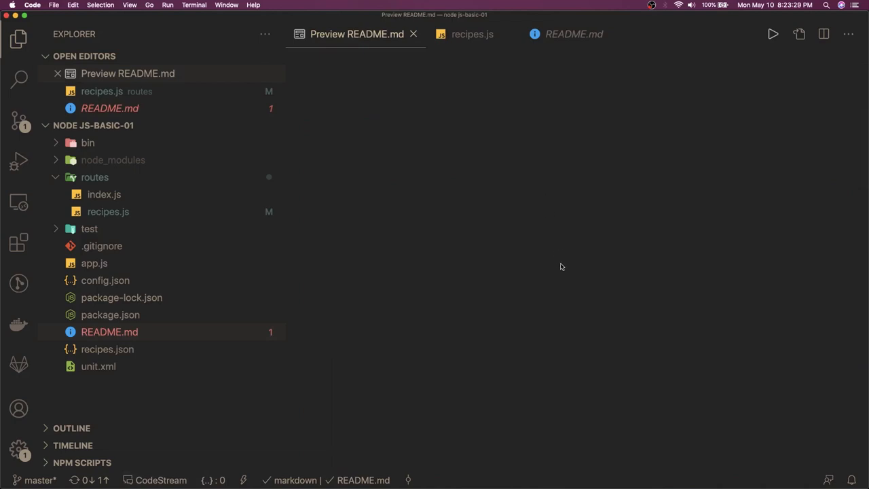
{"action": "scroll", "scroll_direction": "down", "scroll_amount": 3}
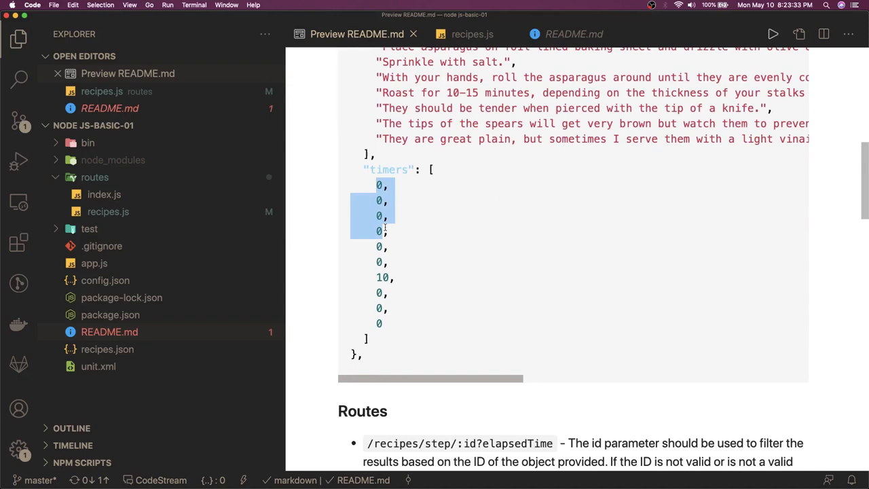
{"action": "scroll", "scroll_direction": "down", "scroll_amount": 3}
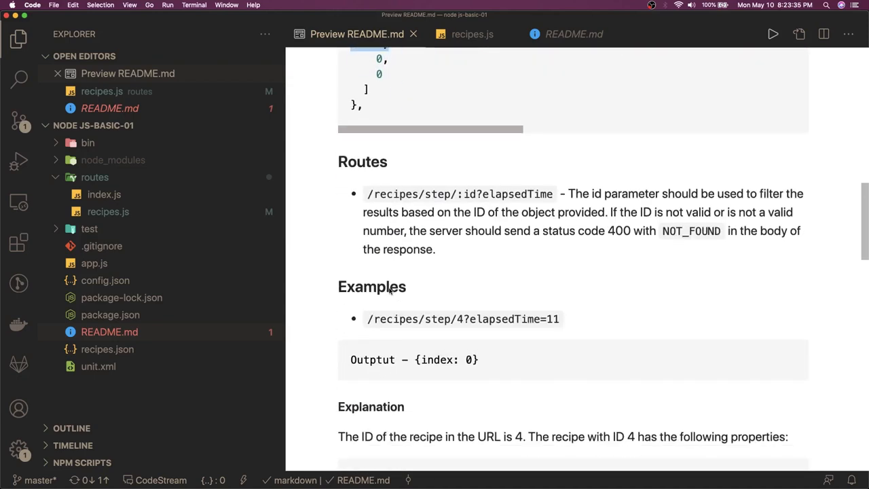
{"action": "scroll", "scroll_direction": "down", "scroll_amount": 3}
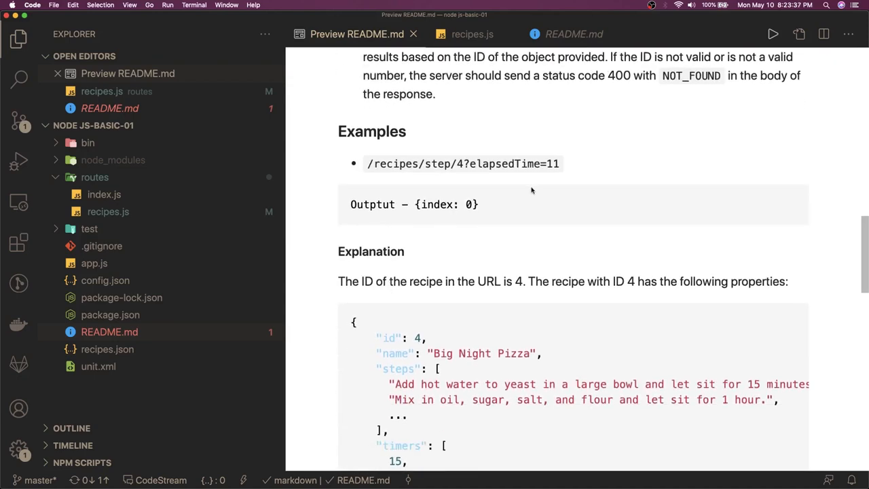
{"action": "scroll", "scroll_direction": "down", "scroll_amount": 3}
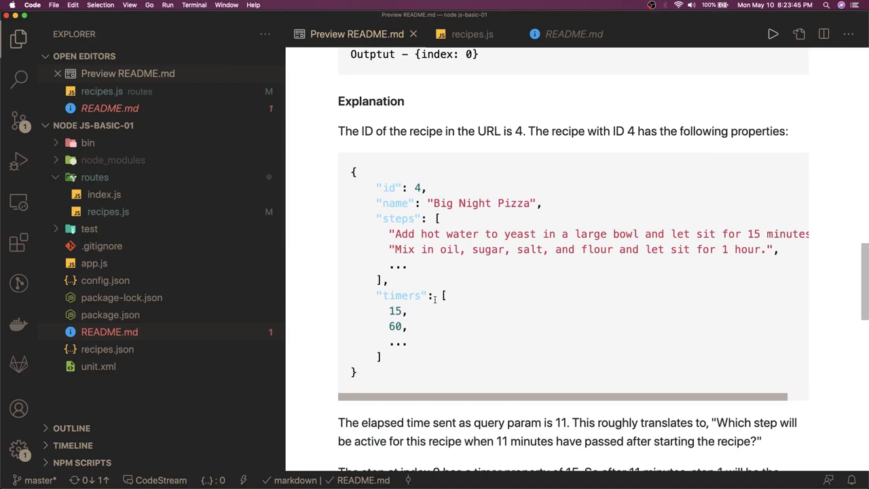
{"action": "scroll", "scroll_direction": "down", "scroll_amount": 3}
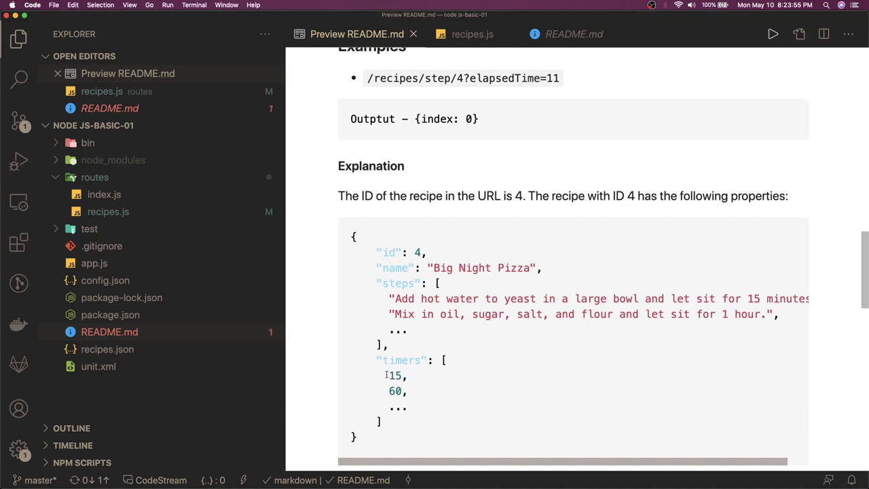
{"action": "double_click", "coordinate": [395, 375]}
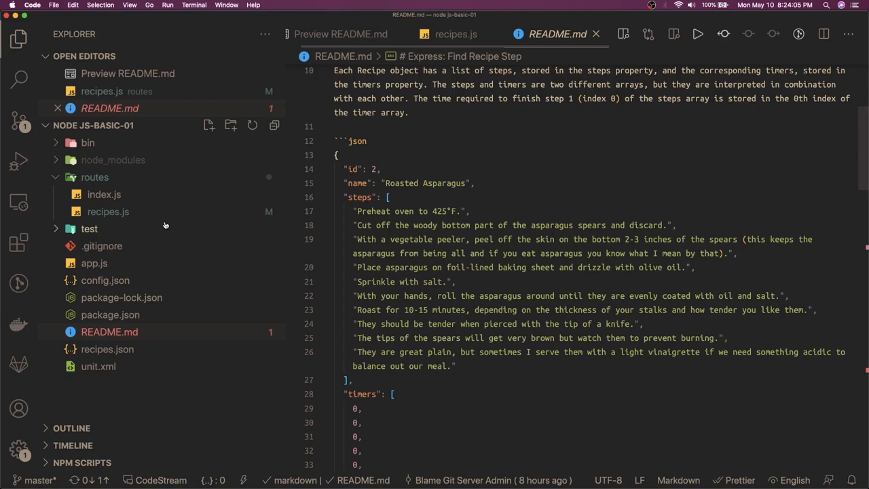
In routes/recipes.js, start router.get('/:id') and set const id = req.params.id.
{"action": "left_click", "coordinate": [94, 263]}
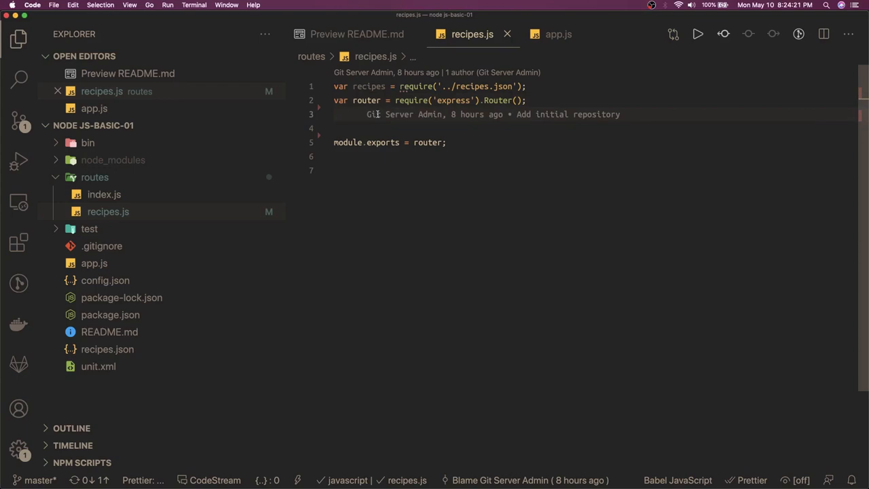
{"action": "type", "text": "router.get"}
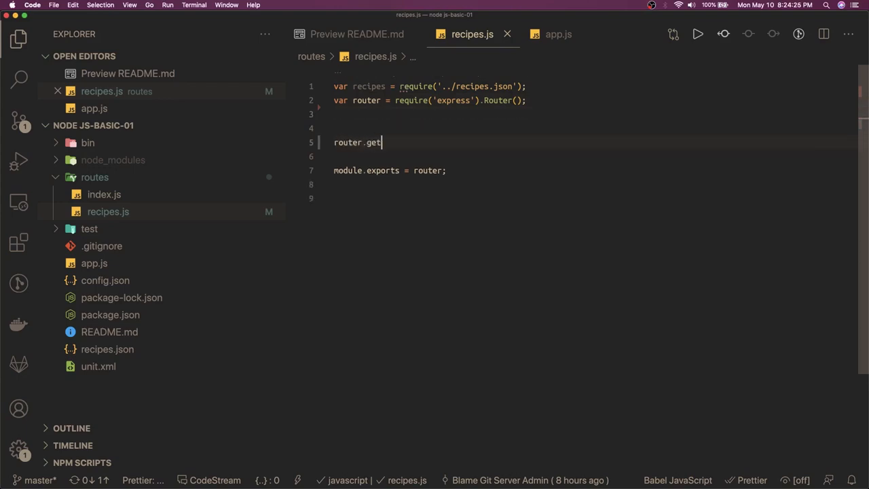
{"action": "type", "text": "('')"}
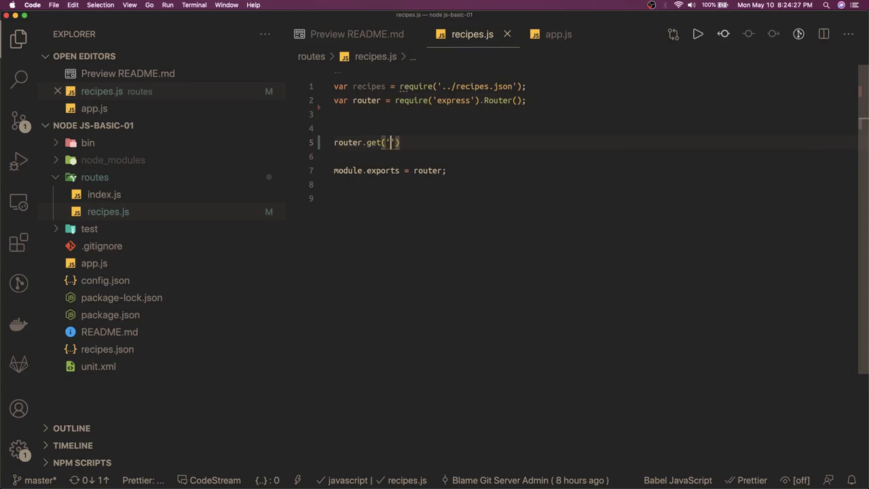
{"action": "type", "text": "/"}
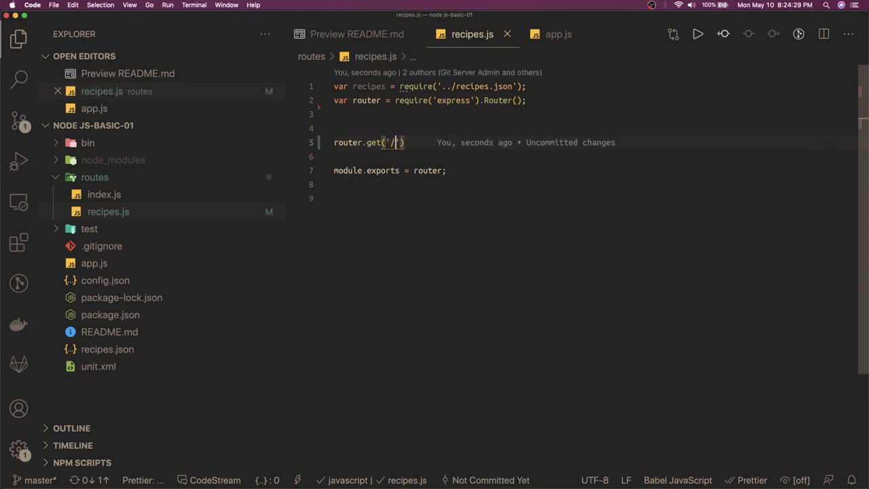
{"action": "type", "text": ":id"}
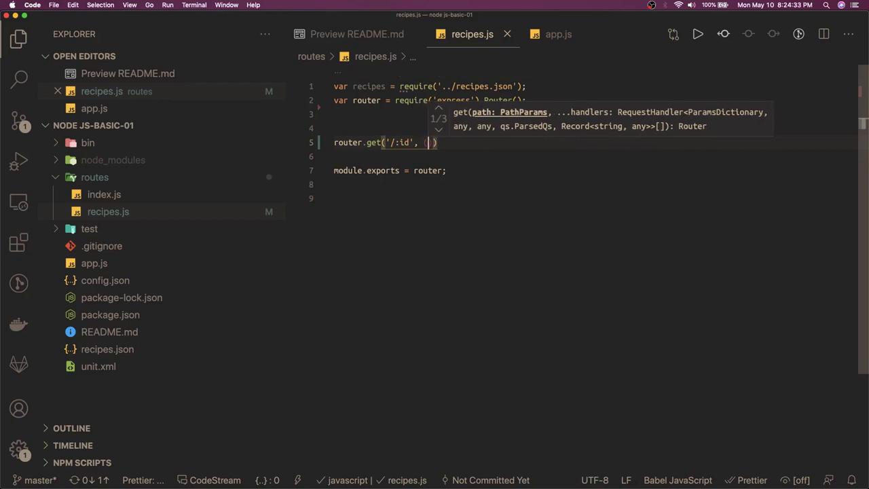
{"action": "type", "text": "req, res"}
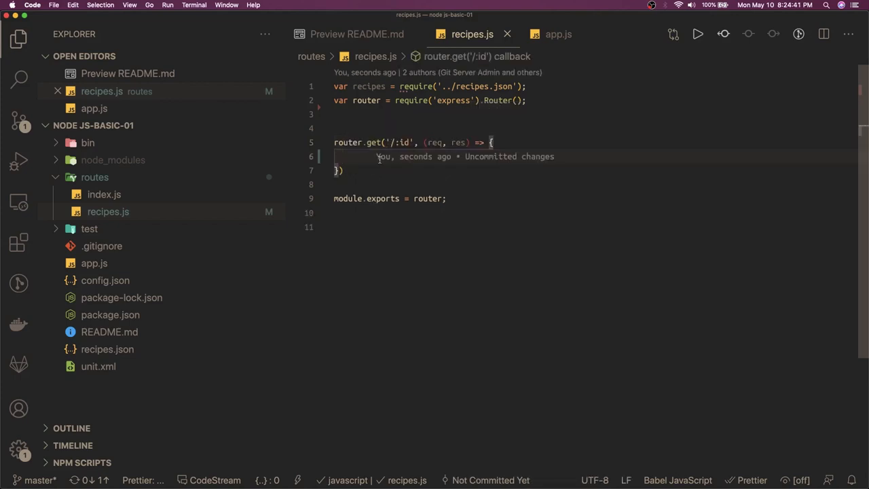
{"action": "type", "text": "const id"}
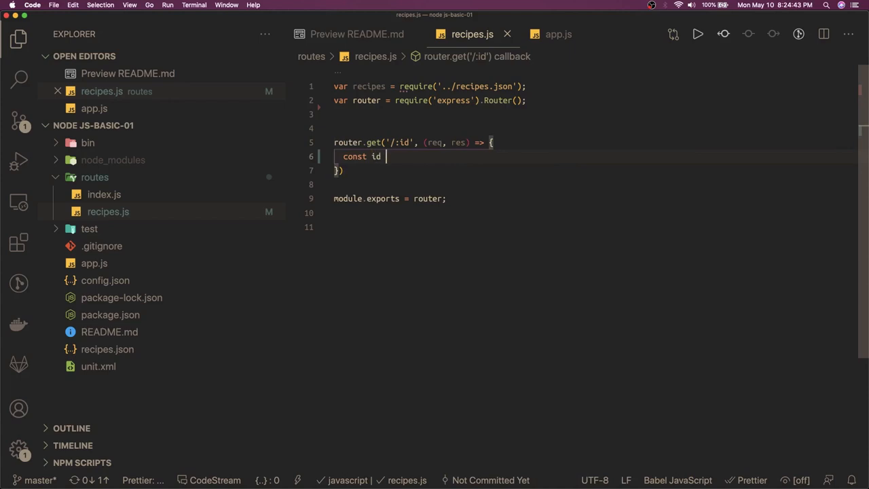
{"action": "type", "text": "= req."}
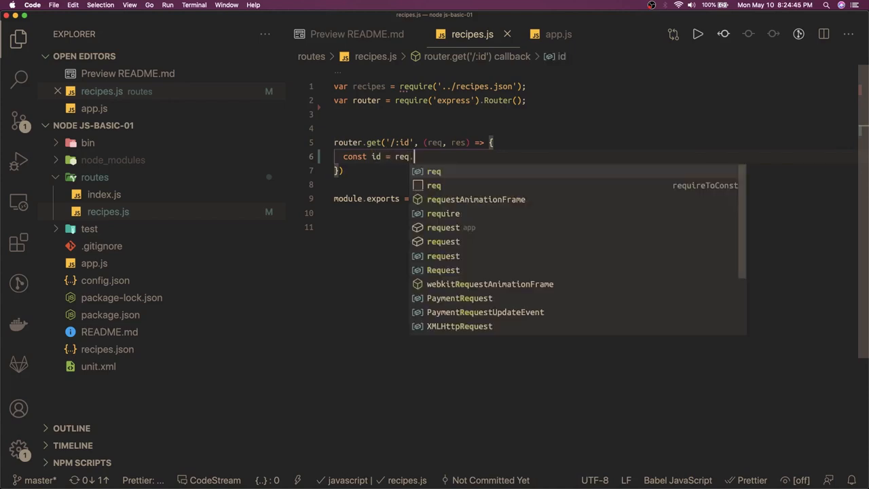
{"action": "type", "text": "params"}
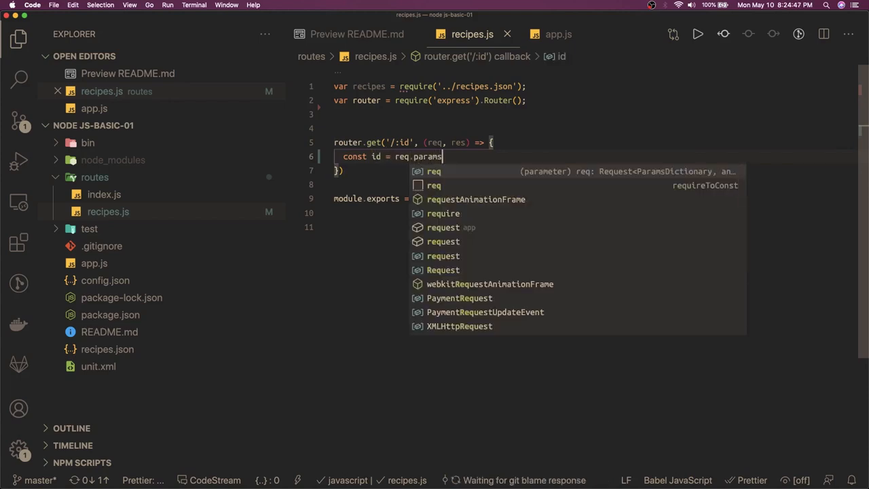
{"action": "type", "text": ".id;"}
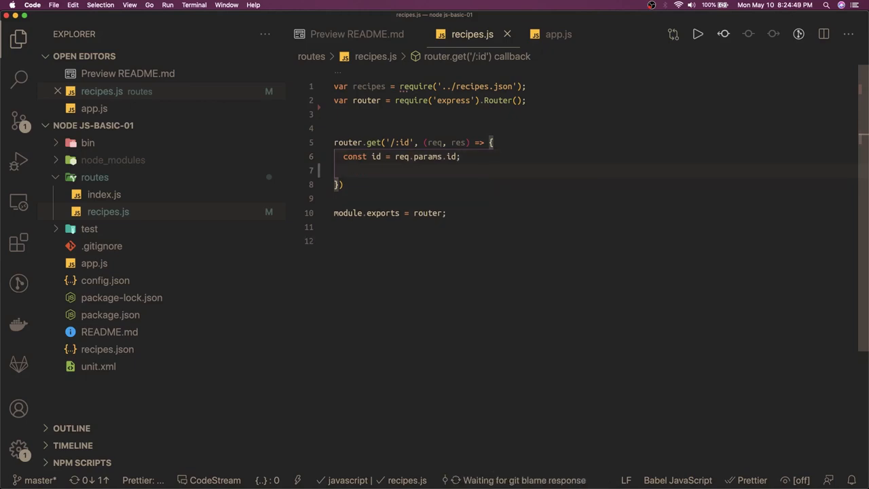
Add const elapsedTime = req.query.elapsedTime || 0 and begin an if statement.
{"action": "type", "text": "const"}
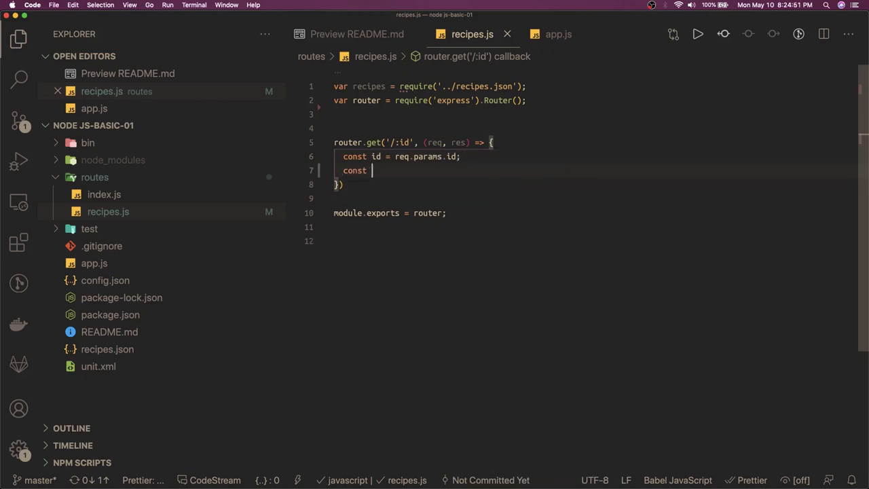
{"action": "type", "text": "el"}
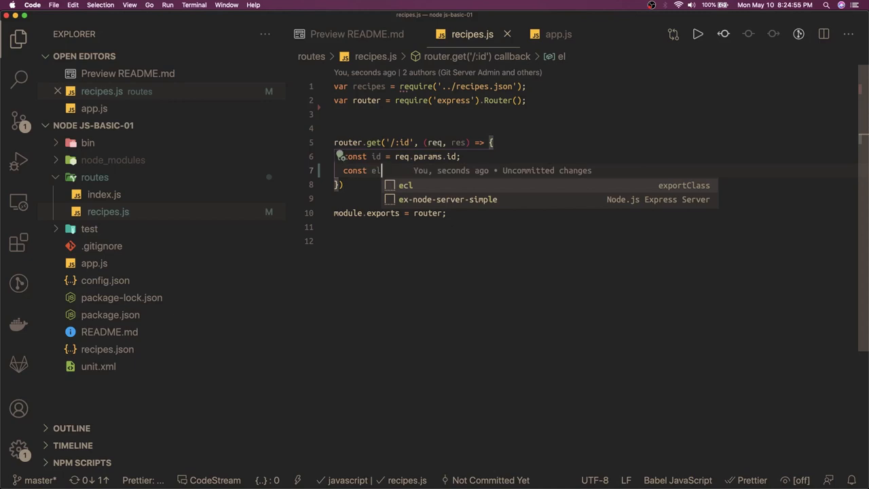
{"action": "type", "text": "apsedtIME"}
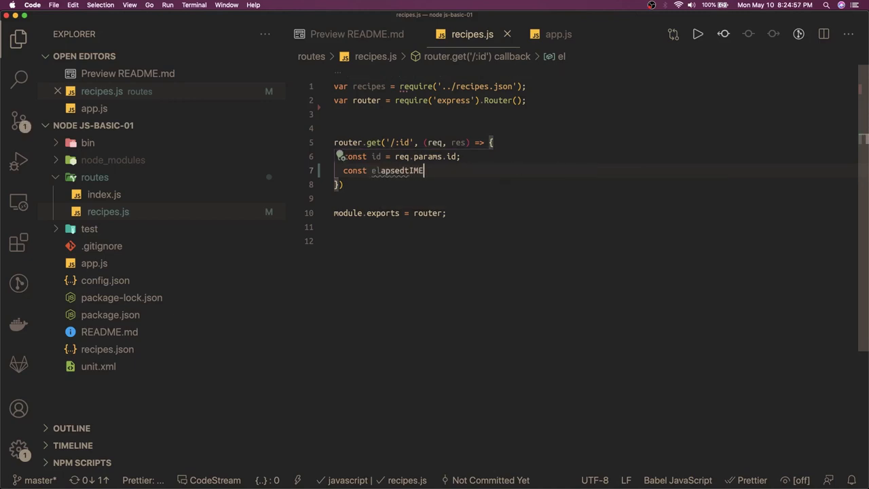
{"action": "key", "text": "backspace"}
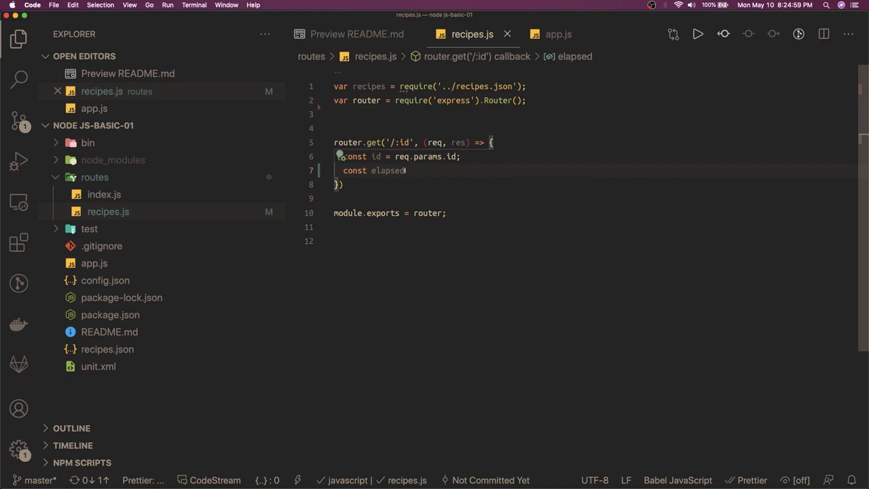
{"action": "type", "text": "Time"}
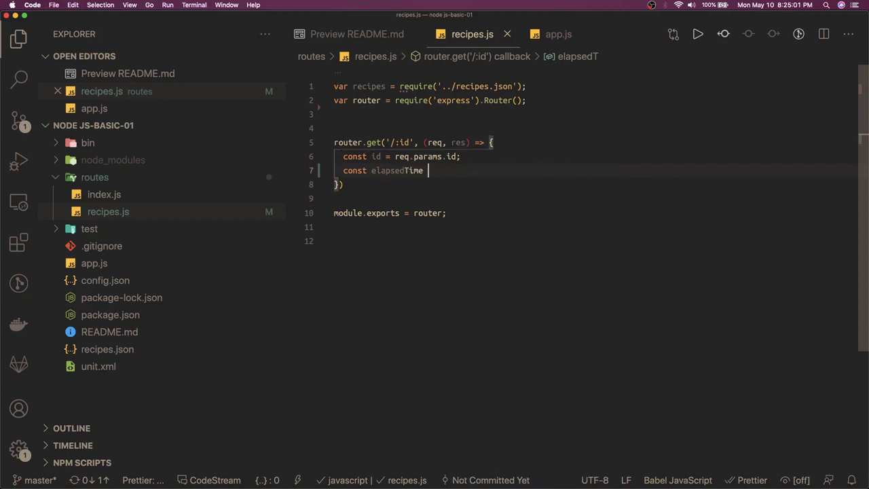
{"action": "type", "text": "= r"}
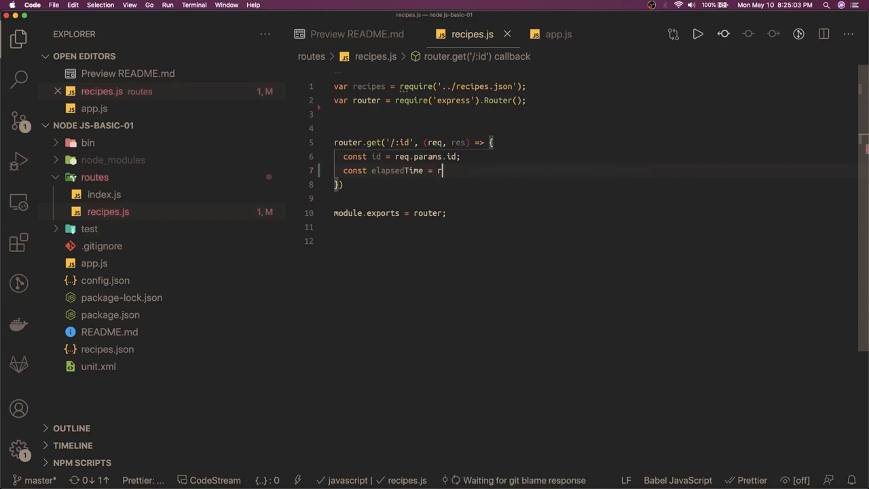
{"action": "type", "text": "eq.que"}
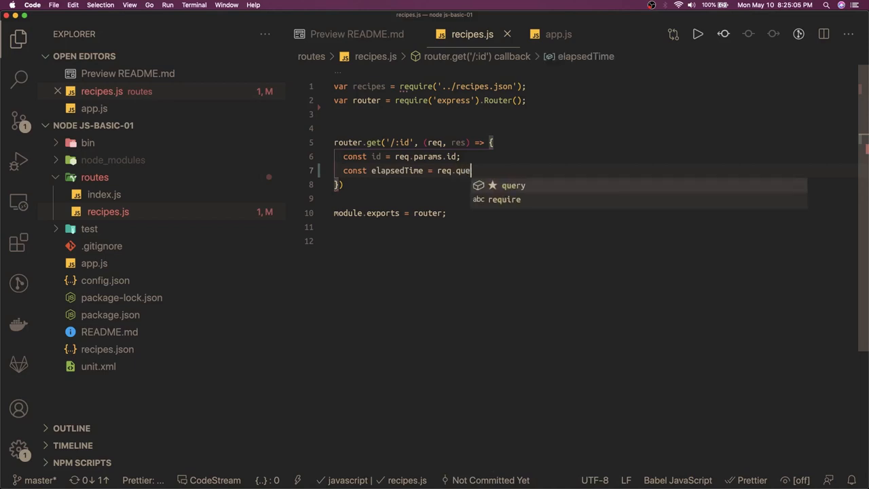
{"action": "type", "text": "ry"}
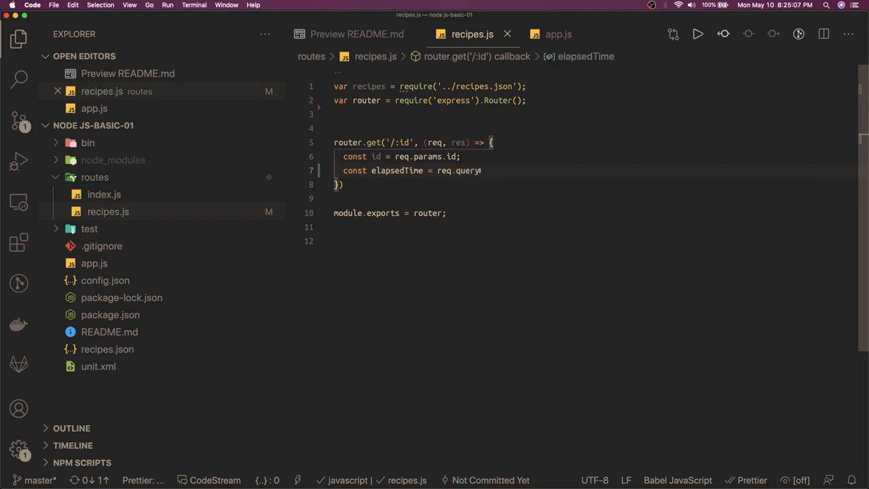
{"action": "type", "text": ".elapsedTime |"}
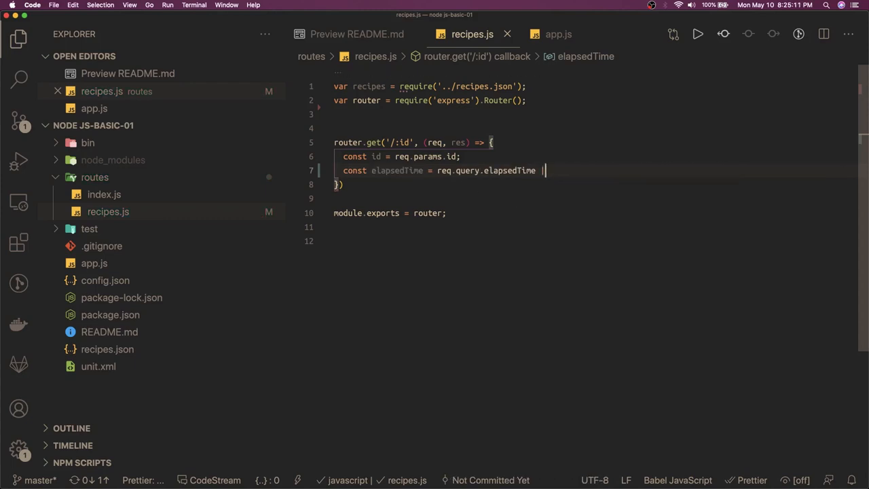
{"action": "type", "text": "0;"}
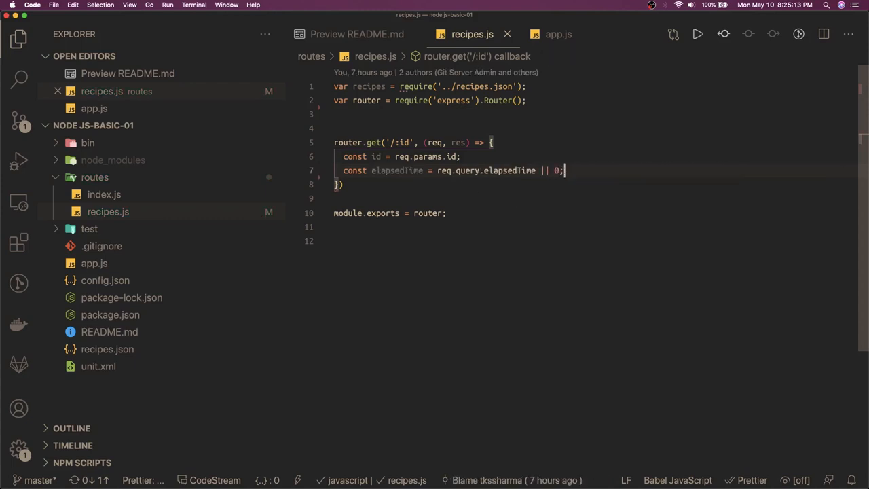
{"action": "type", "text": "if("}
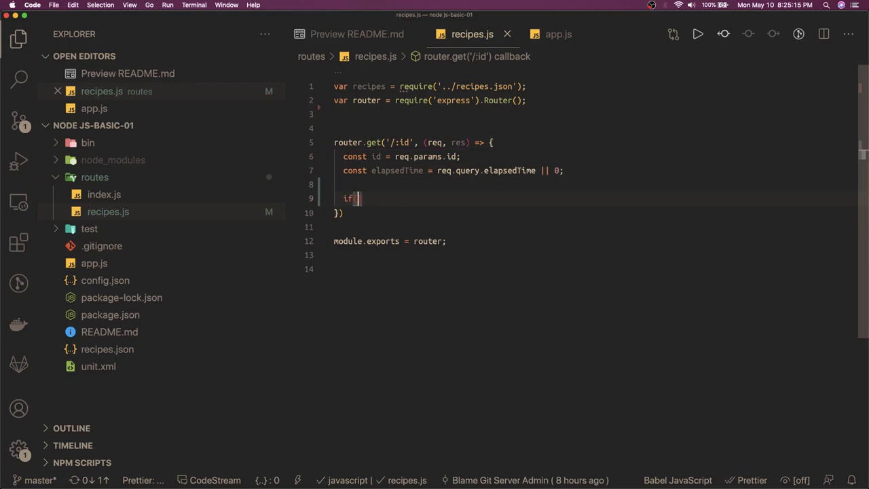
Guard the id with isNaN(id), sending res.status(400).send('NOT_FOUND').
{"action": "type", "text": "!"}
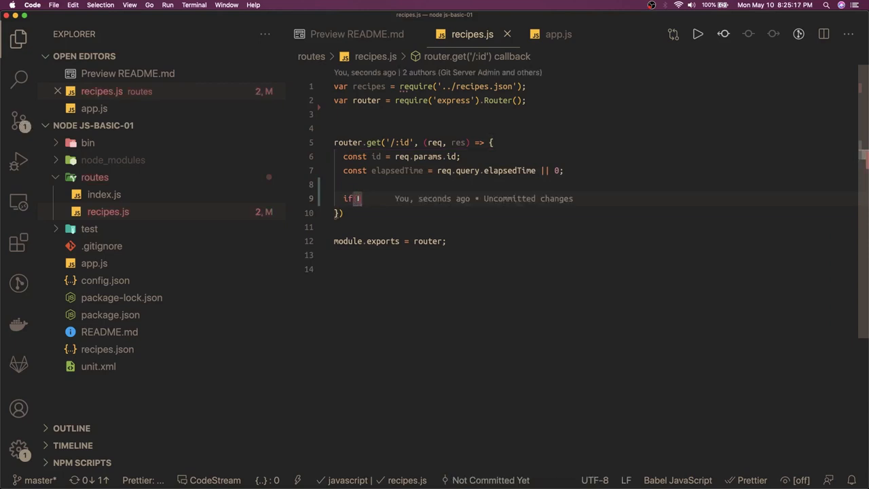
{"action": "type", "text": "isNaN("}
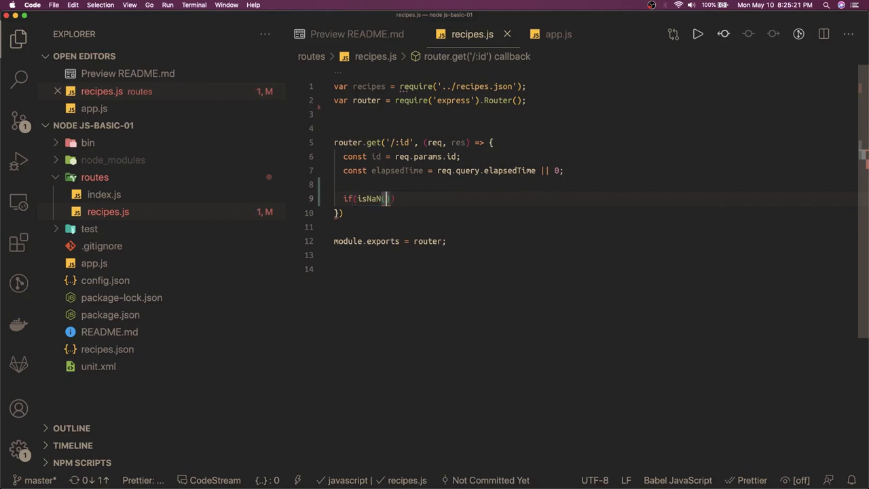
{"action": "type", "text": "id"}
{"action": "type", "text": "res."}
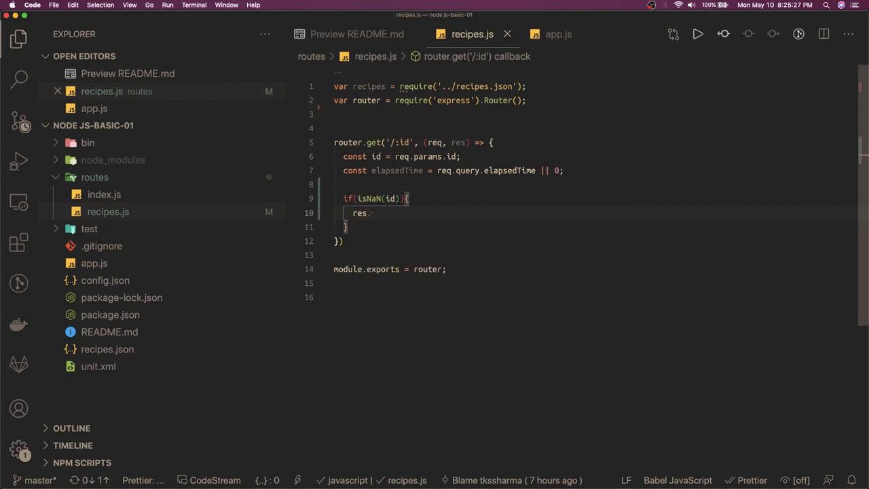
{"action": "type", "text": "status(400)."}
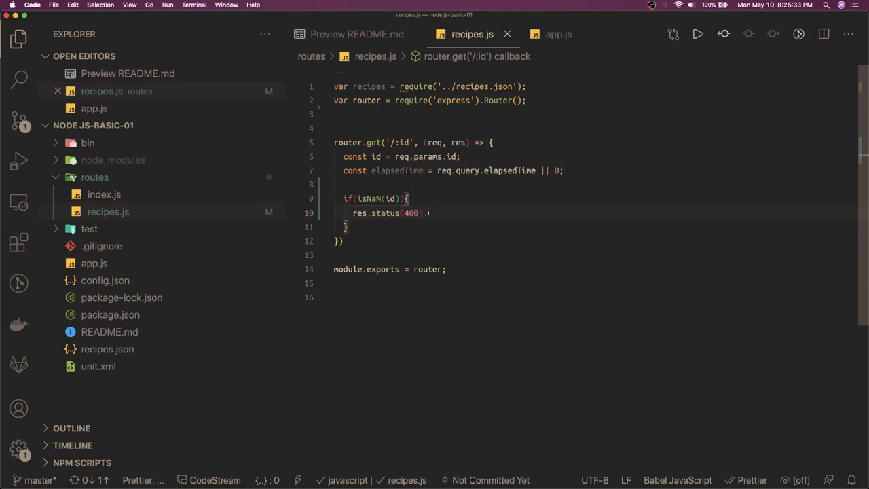
{"action": "type", "text": "send("}
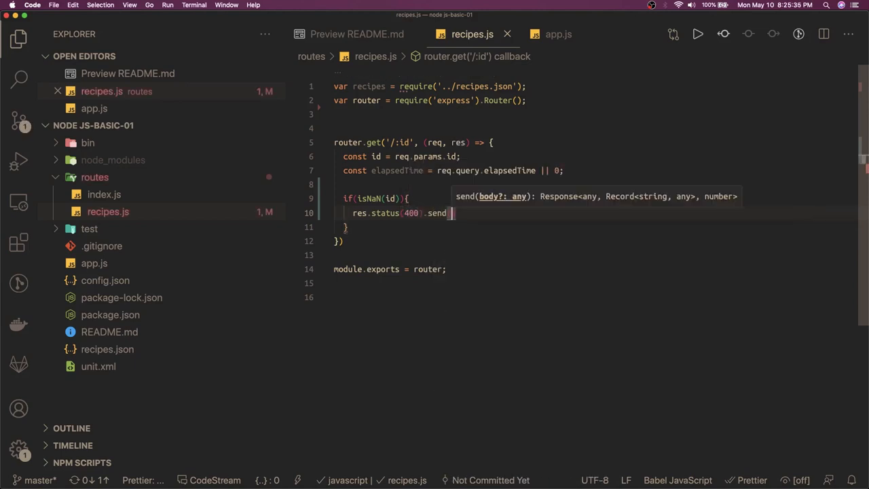
{"action": "type", "text": "'NOT'"}
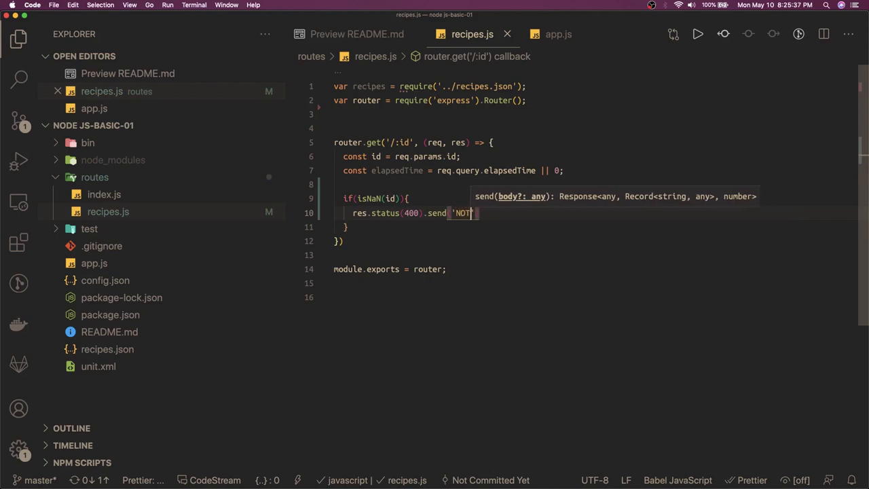
{"action": "type", "text": "_FOUND"}
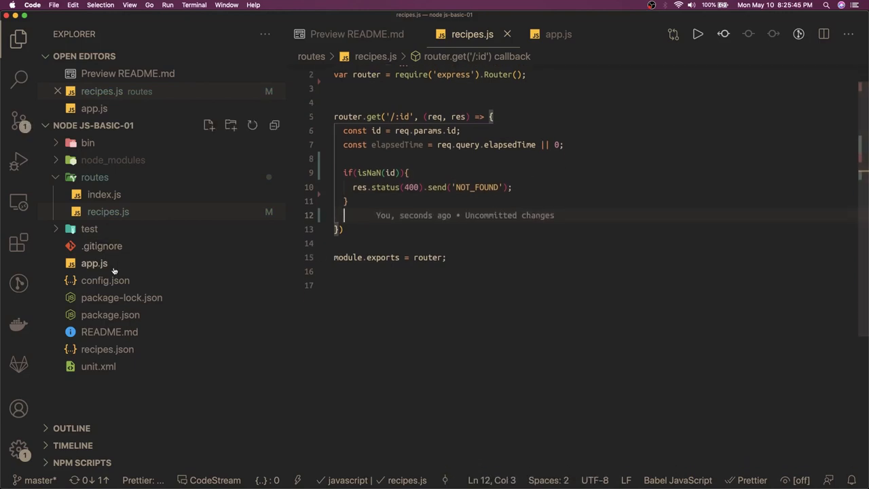
{"action": "left_click", "coordinate": [107, 349]}
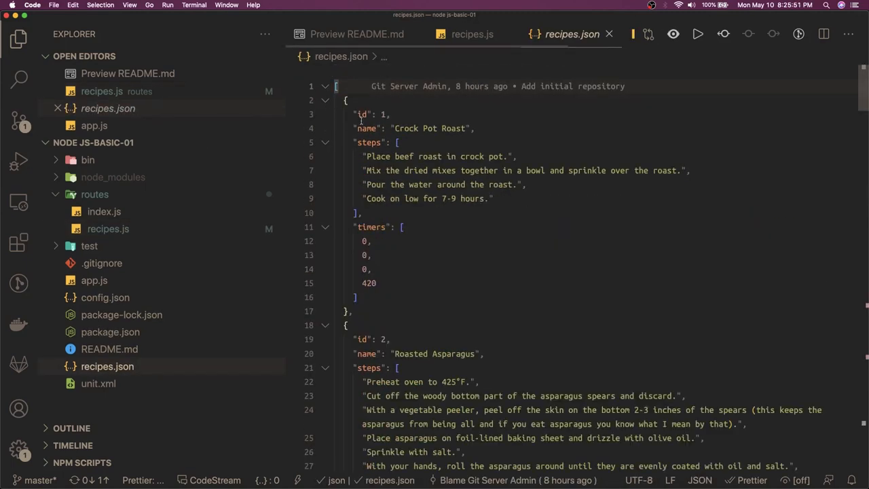
{"action": "left_click", "coordinate": [364, 255]}
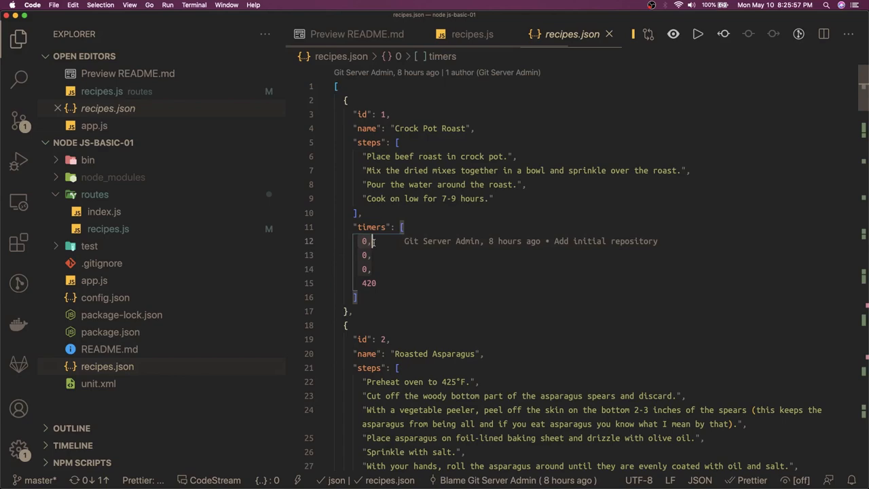
{"action": "scroll", "scroll_direction": "down", "scroll_amount": 3}
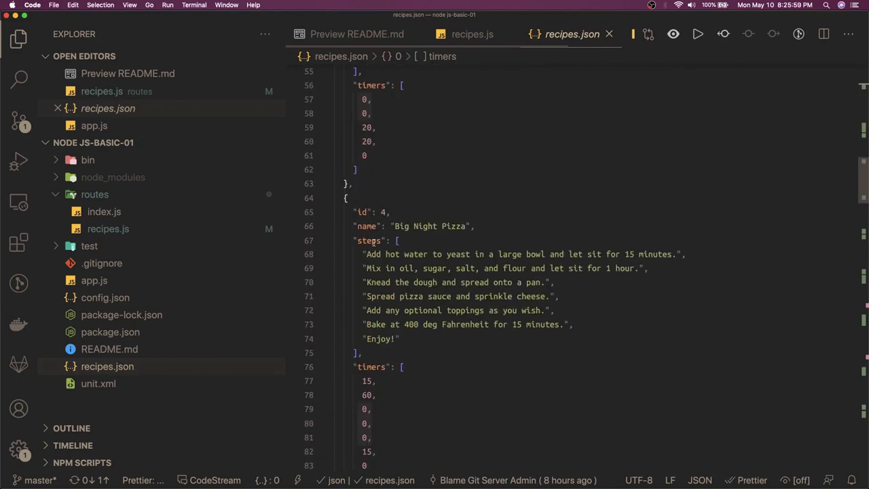
{"action": "scroll", "scroll_direction": "down", "scroll_amount": 3}
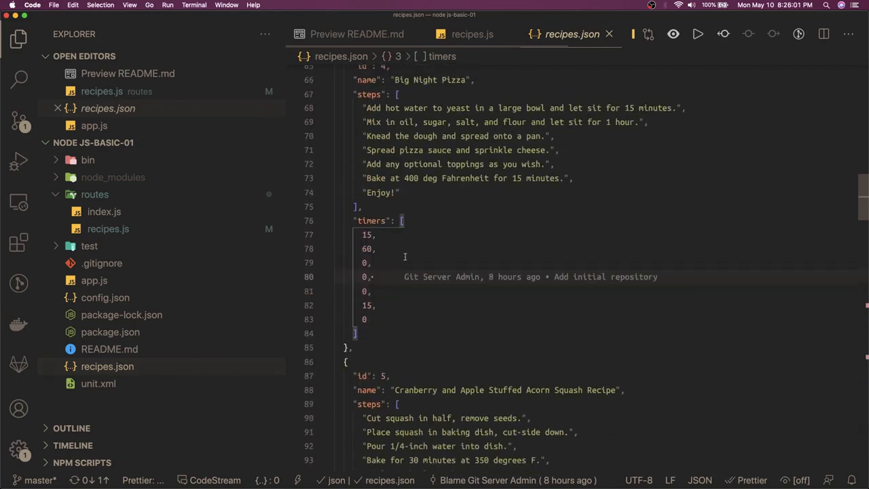
{"action": "scroll", "scroll_direction": "down", "scroll_amount": 3}
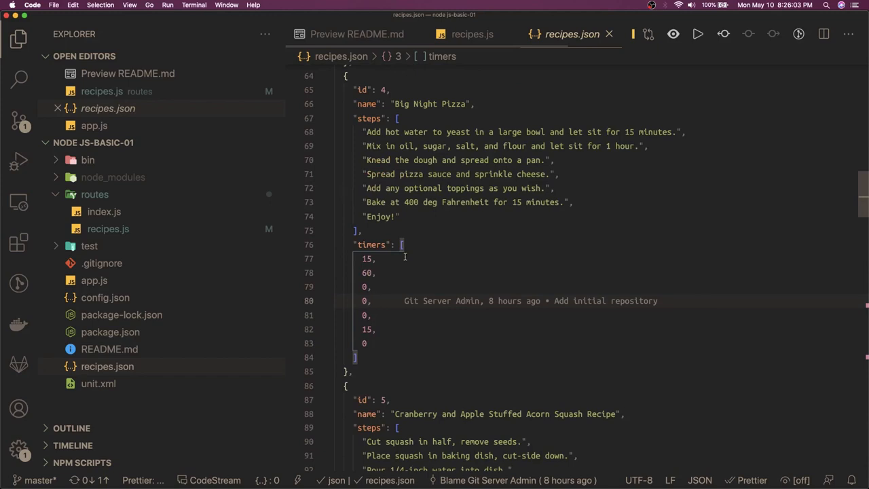
{"action": "left_click", "coordinate": [380, 259]}
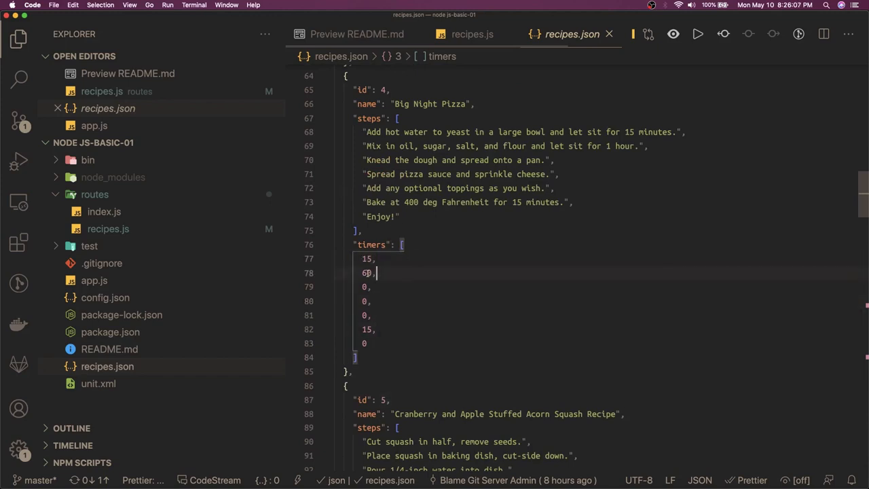
{"action": "left_click", "coordinate": [364, 273]}
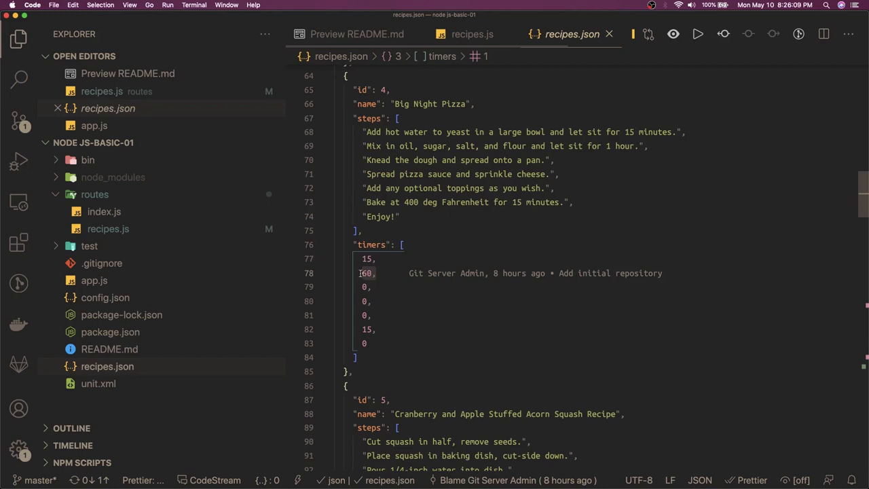
{"action": "scroll", "scroll_direction": "down", "scroll_amount": 3}
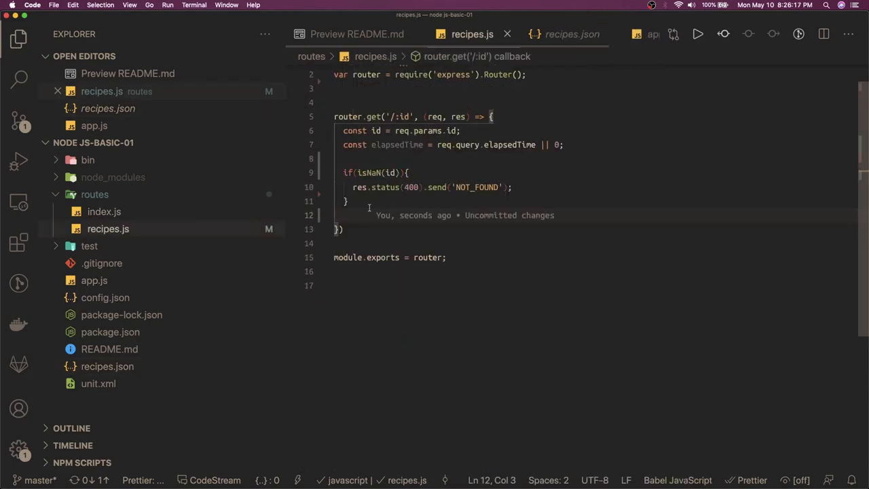
Add const selectedRecipe = recipes.filter(i => i.id === Number(id)) below the isNaN check.
{"action": "type", "text": "CONST SECL"}
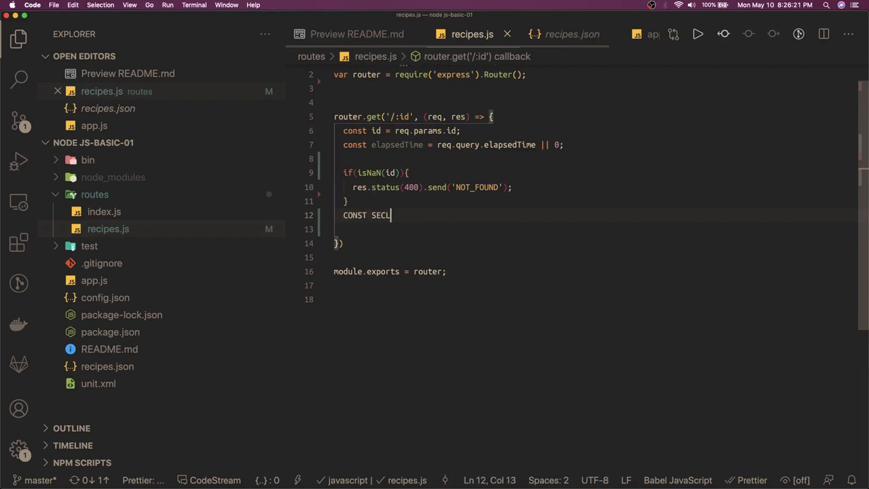
{"action": "key", "text": "Backspace"}
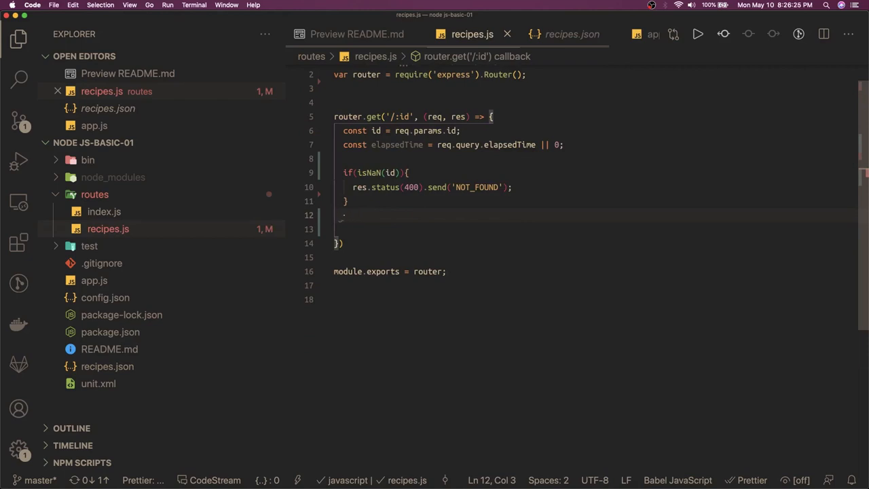
{"action": "type", "text": "const sele"}
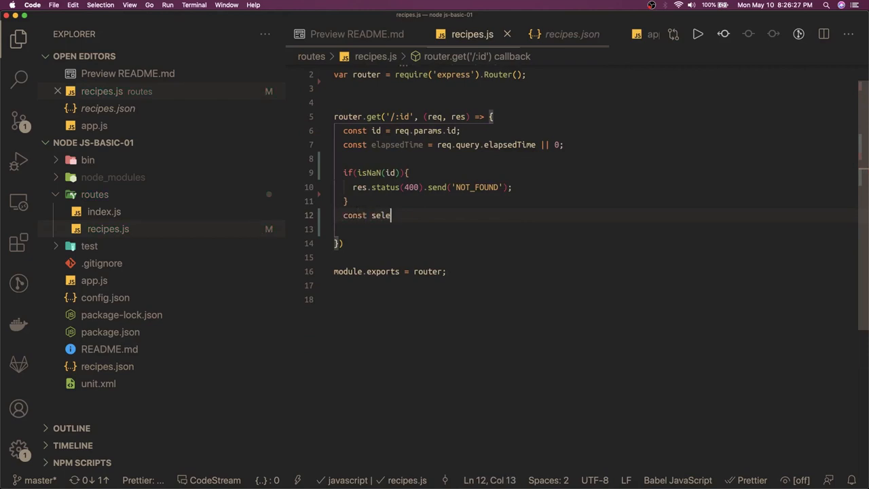
{"action": "type", "text": "ctedReci"}
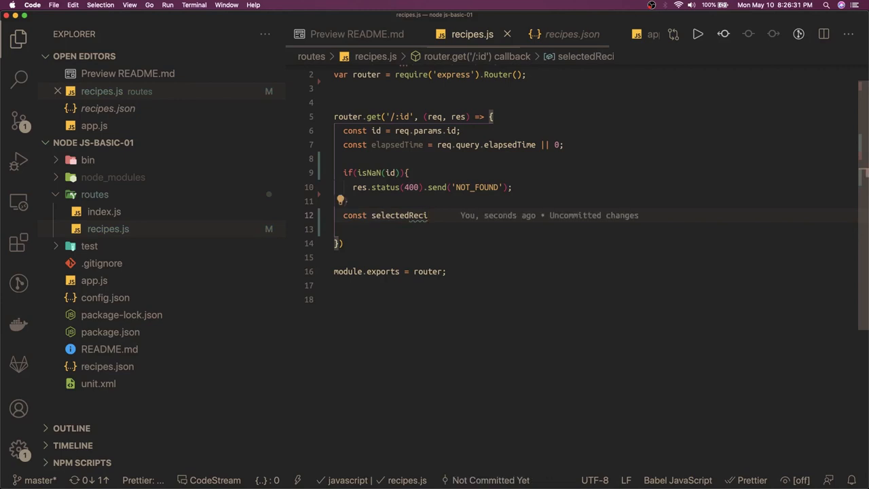
{"action": "type", "text": "pe ="}
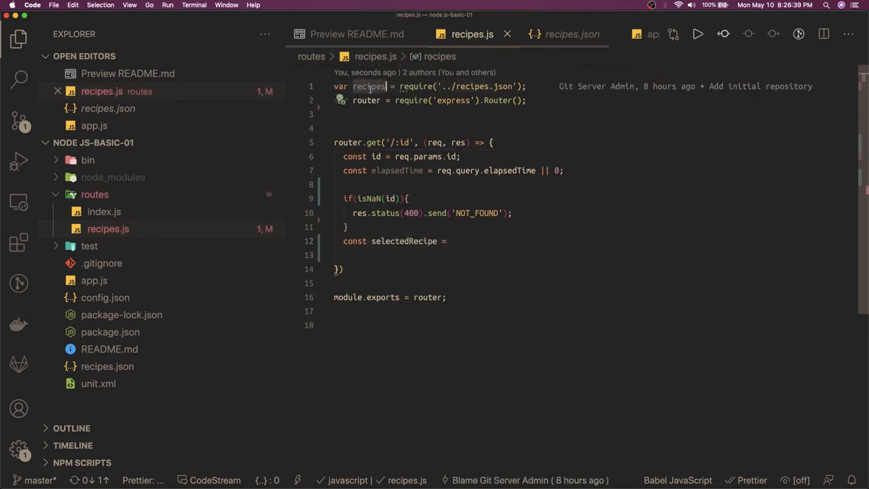
{"action": "type", "text": "recipes."}
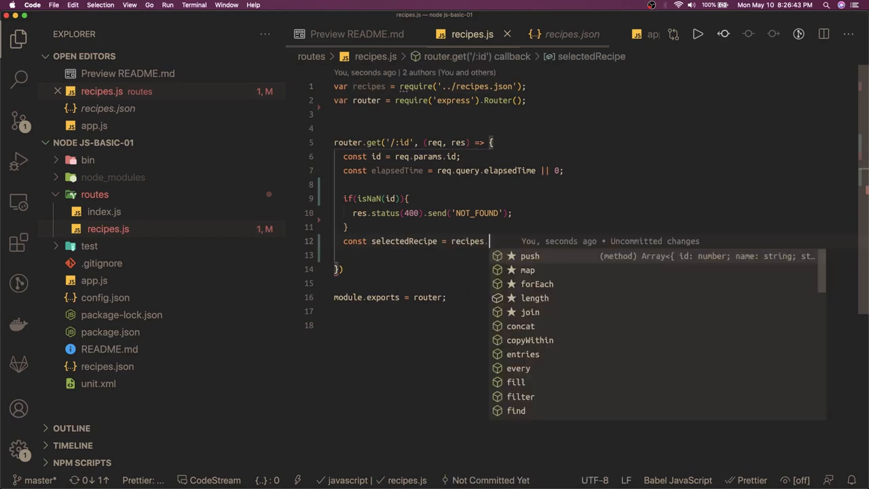
{"action": "type", "text": "filter(i => {"}
{"action": "type", "text": "return"}
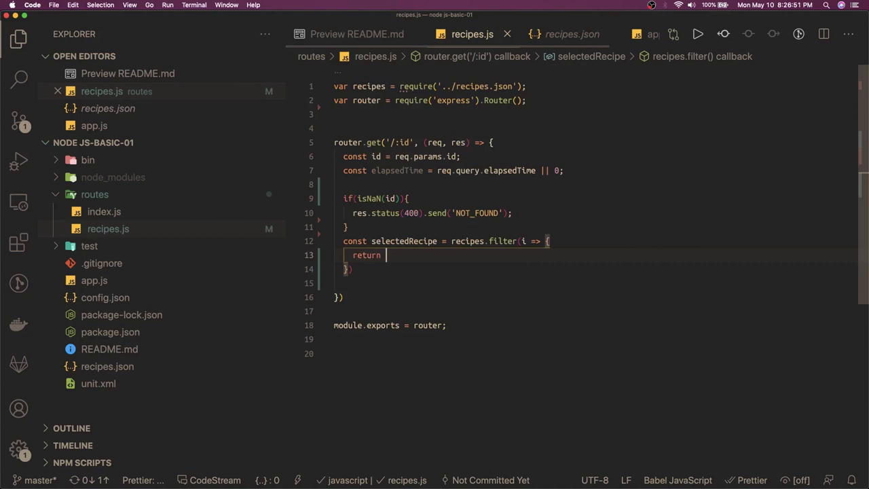
{"action": "type", "text": "i.id ="}
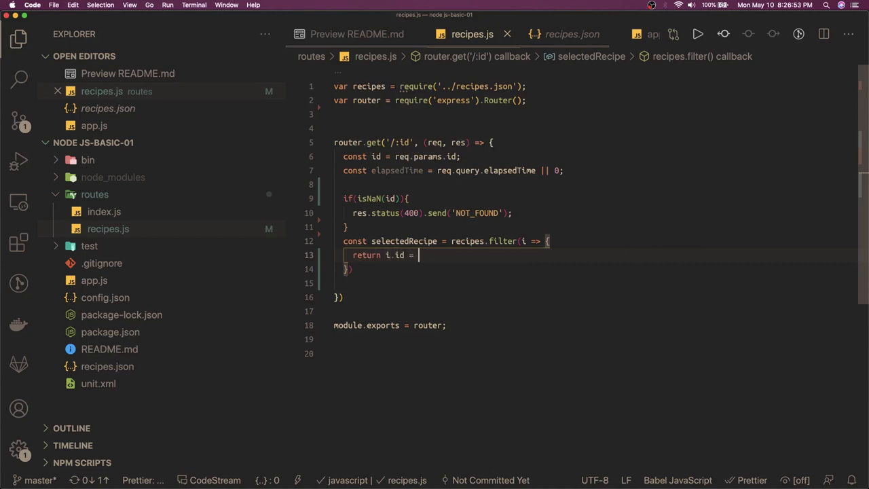
{"action": "type", "text": "=="}
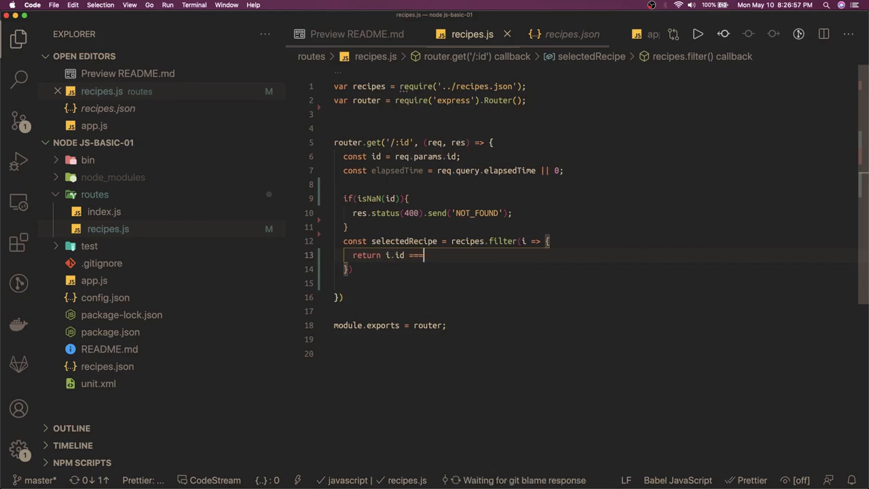
{"action": "type", "text": "Number"}
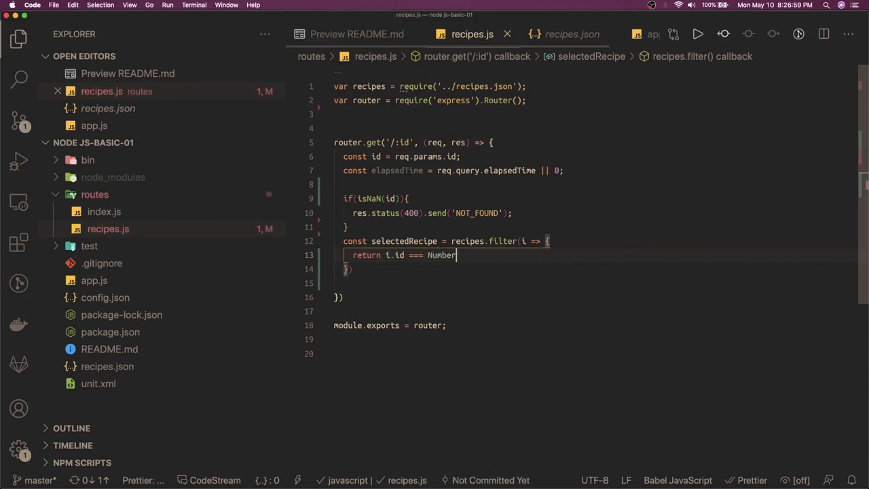
{"action": "type", "text": "("}
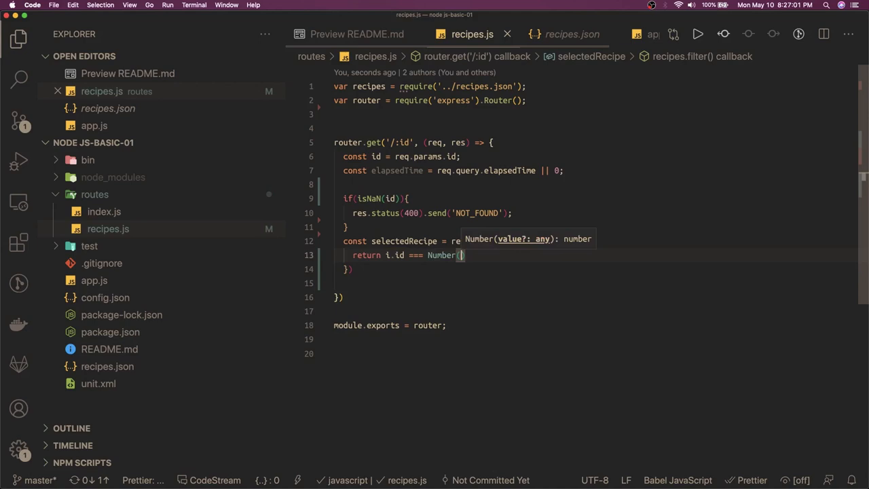
{"action": "type", "text": "is"}
{"action": "left_click", "coordinate": [595, 269]}
{"action": "type", "text": ";"}
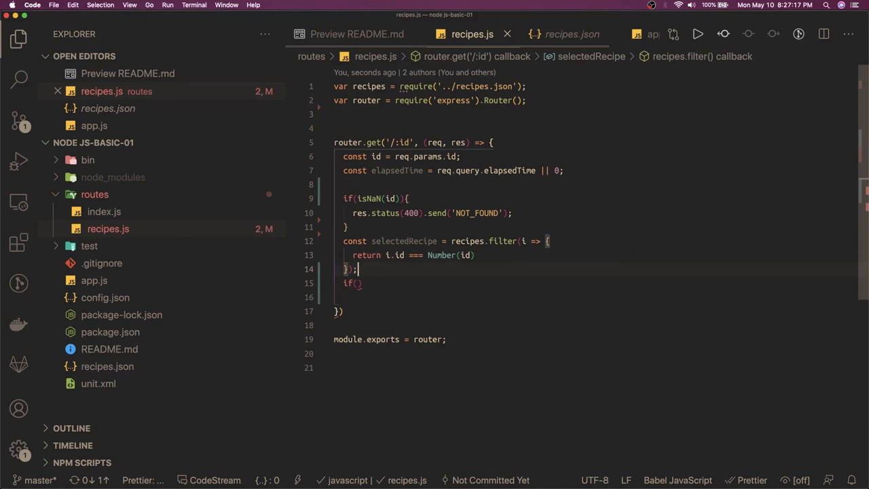
Branch on selectedRecipe, with the else sending status 404 'NOT_FOUND'.
{"action": "type", "text": "selectedRecipe"}
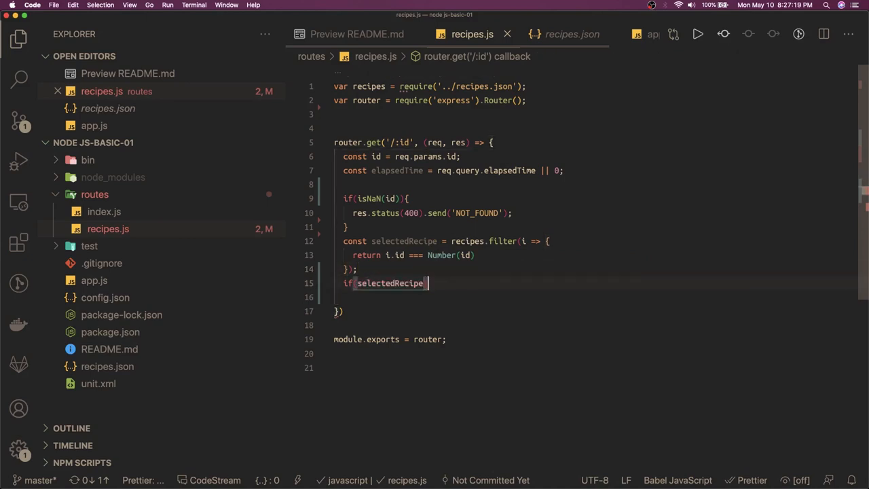
{"action": "type", "text": "{"}
{"action": "type", "text": "res"}
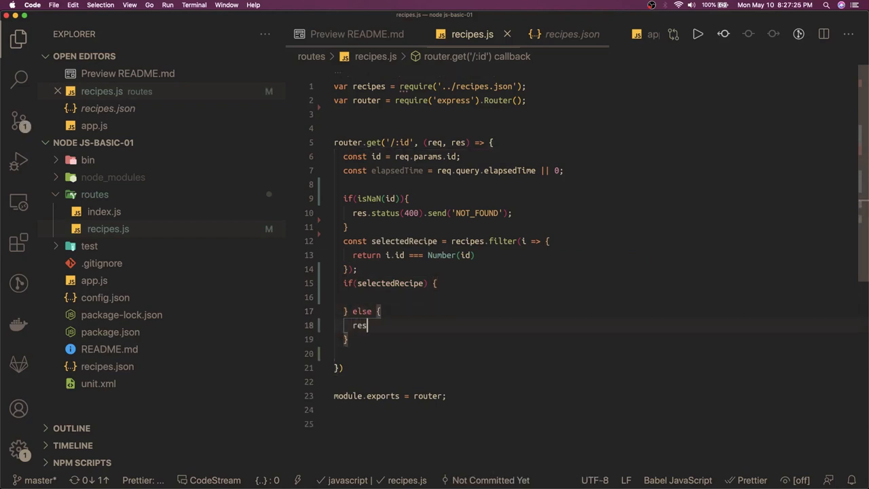
{"action": "type", "text": ".status("}
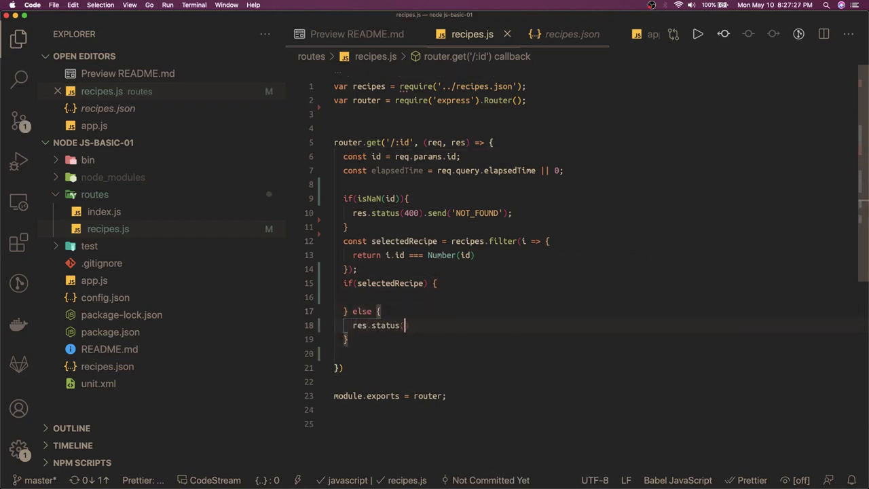
{"action": "type", "text": "404"}
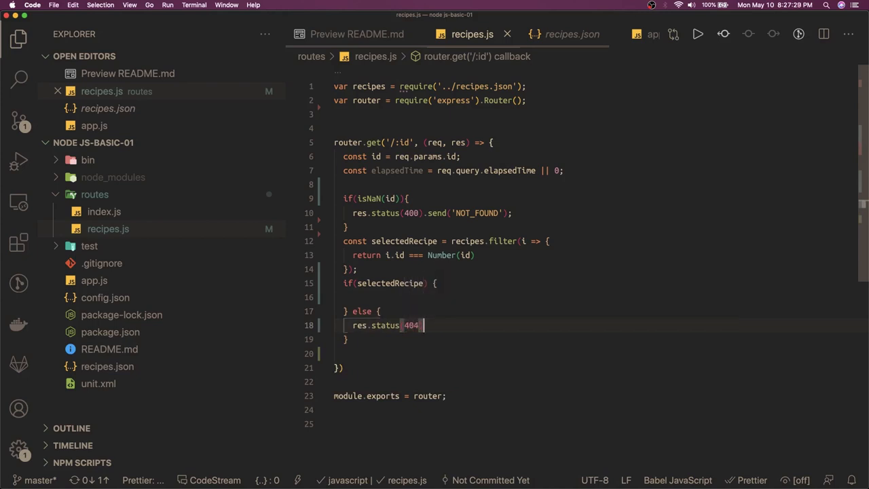
{"action": "type", "text": ".send('"}
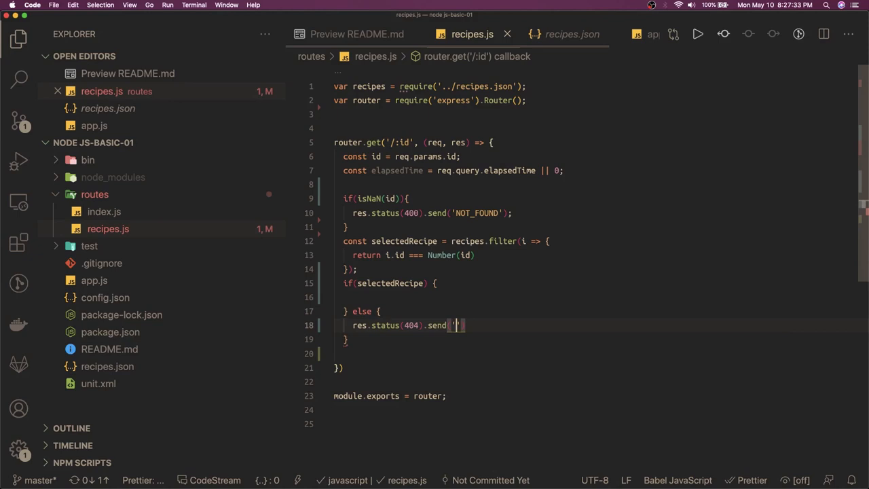
{"action": "type", "text": "NOT_FOUND"}
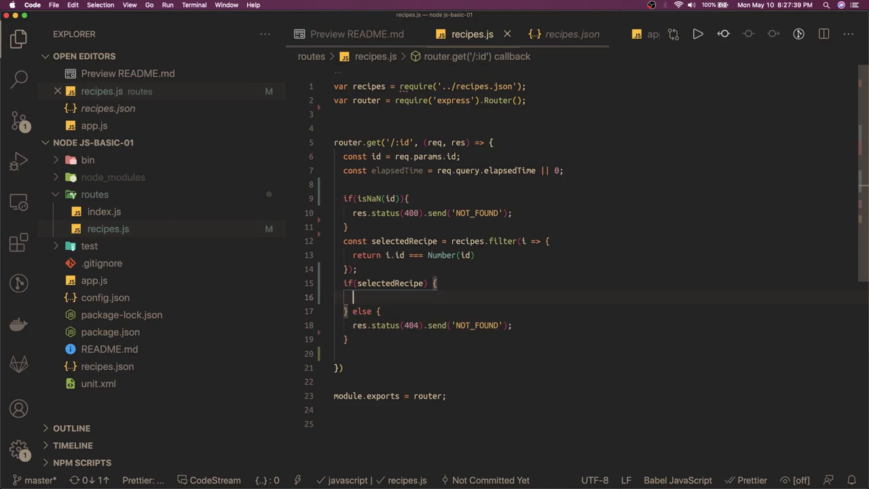
Destructure const { timers } from selectedRecipe and check recipes.json's timers array.
{"action": "type", "text": "CONST TIMER"}
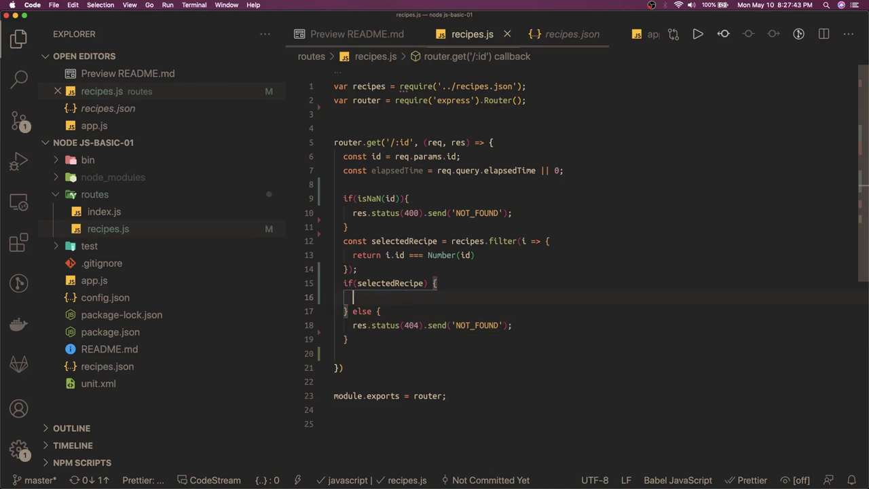
{"action": "type", "text": "const"}
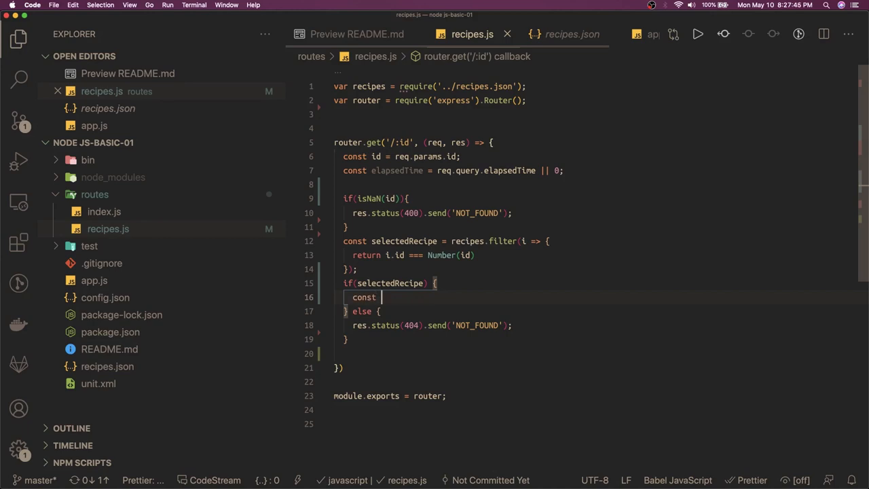
{"action": "type", "text": "timers} ="}
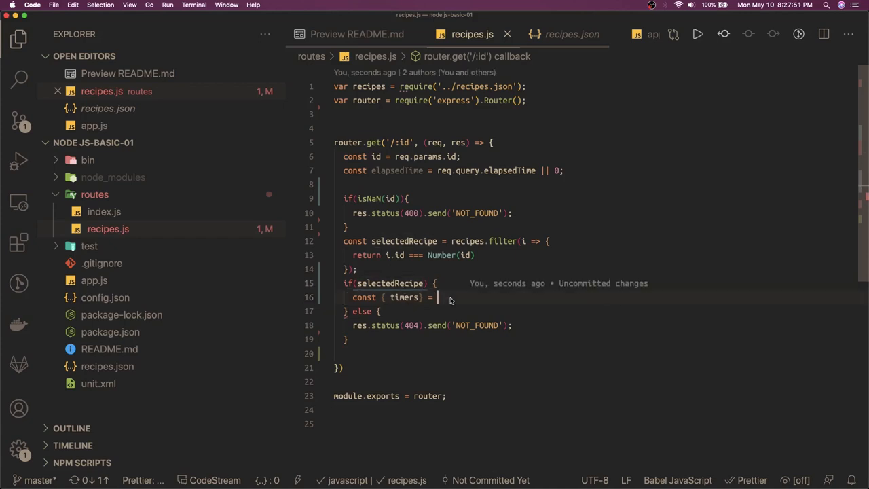
{"action": "type", "text": "selectedRecipe"}
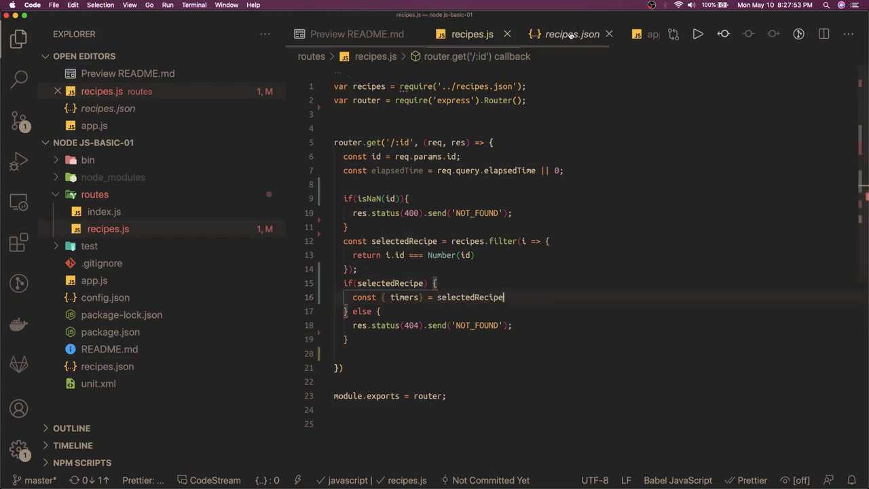
{"action": "left_click", "coordinate": [572, 34]}
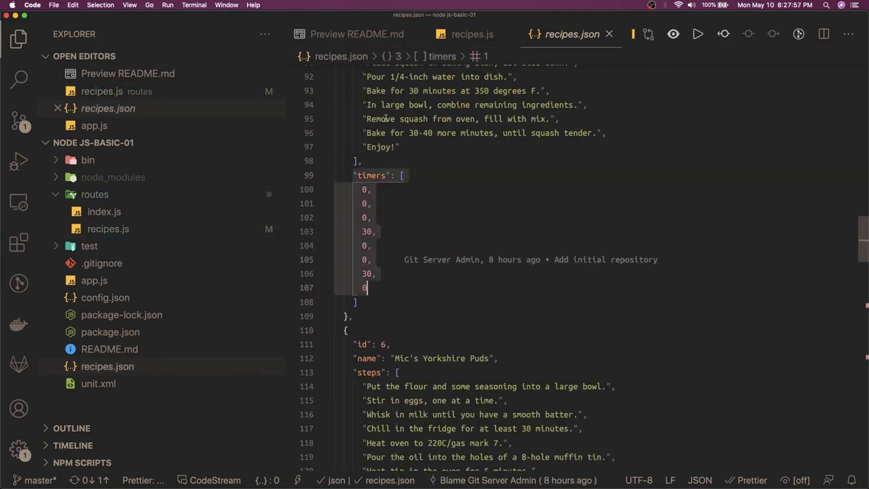
Return to the recipes.js tab after checking the recipe's timers array in recipes.json.
{"action": "left_click", "coordinate": [472, 34]}
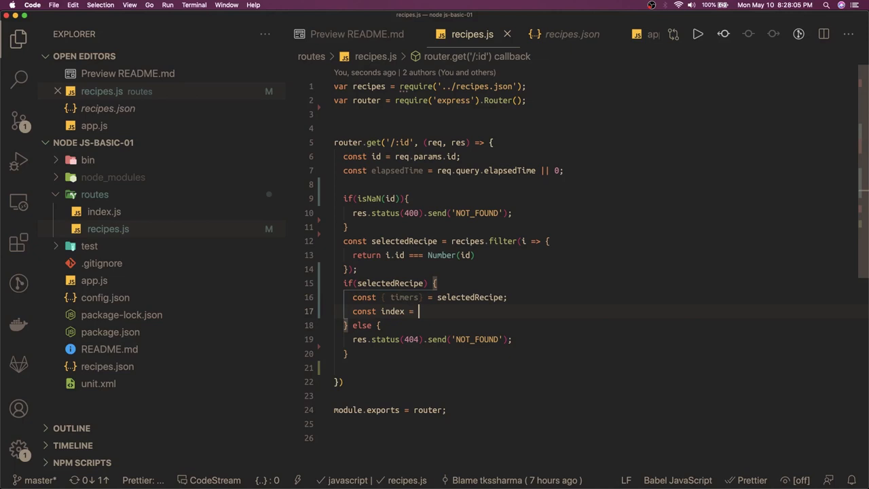
Assign index from getIndex(timers, elapsedTime) and write the getIndex helper function above the route.
{"action": "type", "text": "getIndex()"}
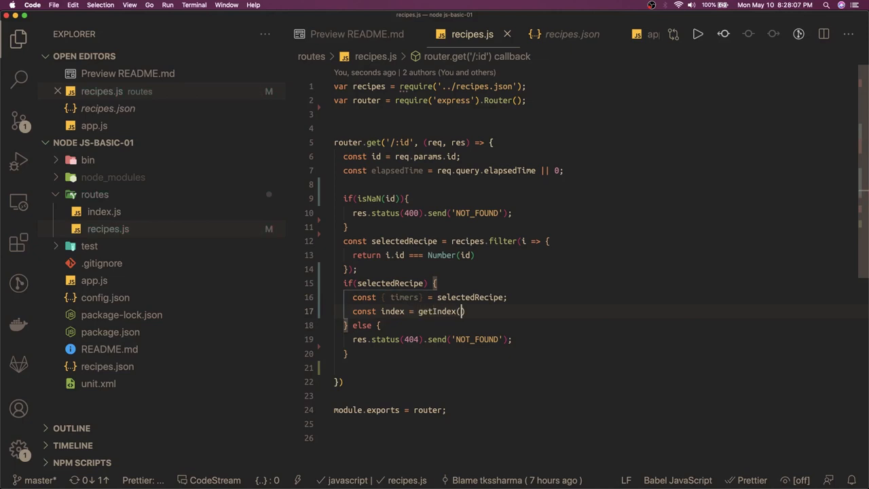
{"action": "type", "text": "timers, elapsedTime"}
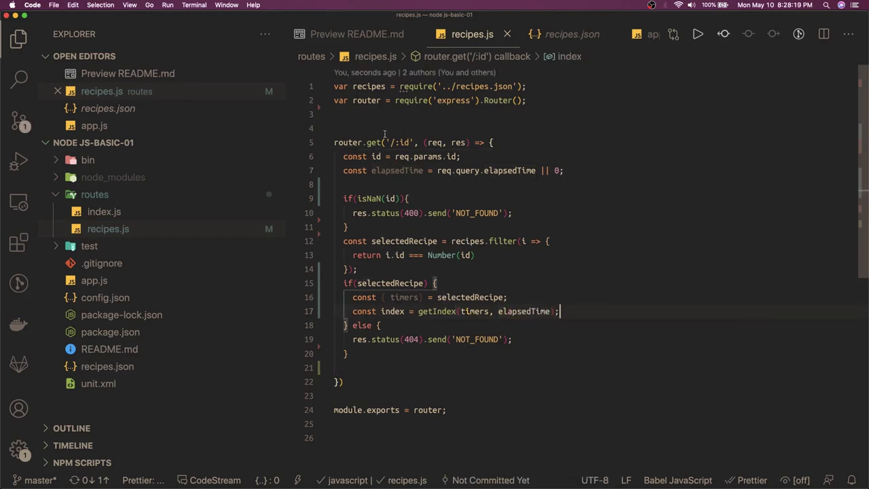
{"action": "type", "text": "f"}
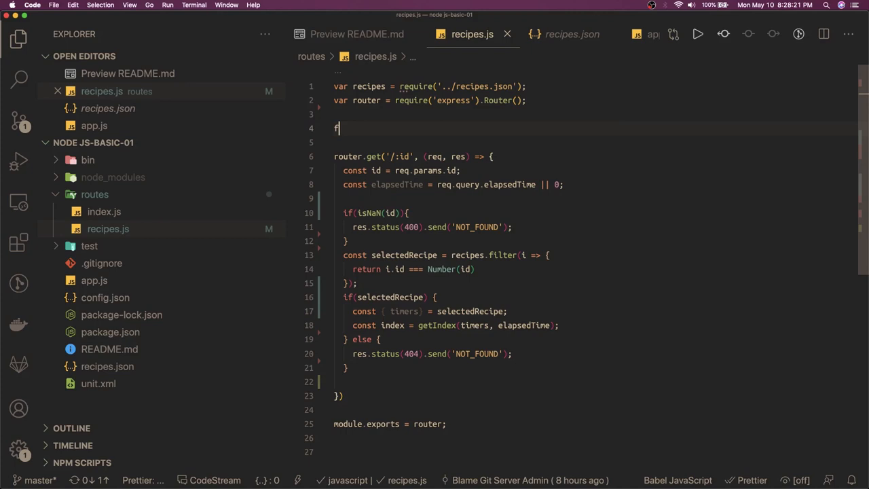
{"action": "type", "text": "unction getIn"}
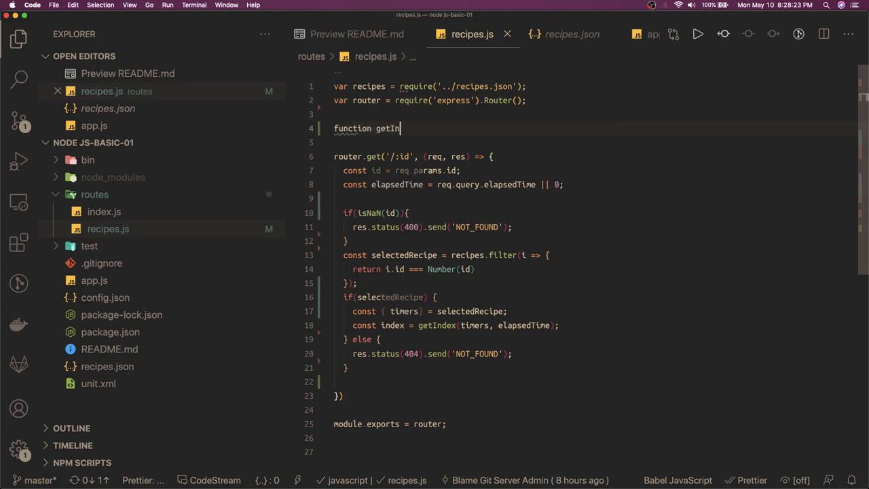
{"action": "type", "text": "dex()"}
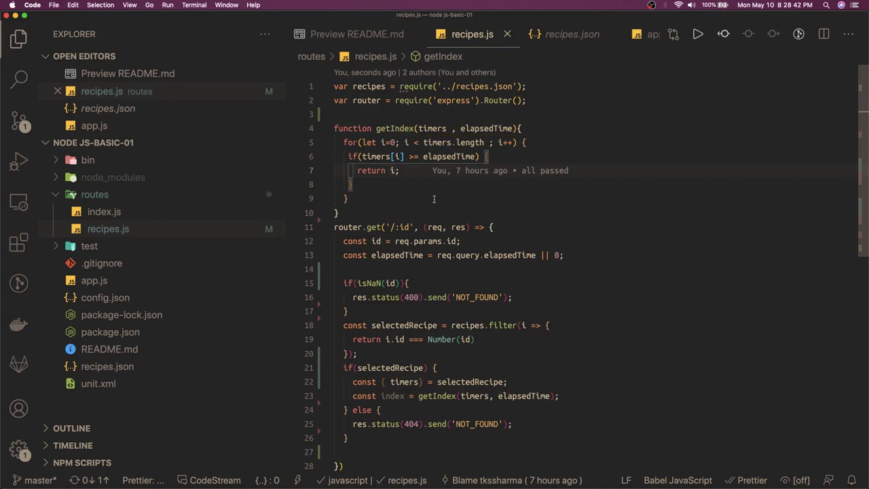
{"action": "scroll", "scroll_direction": "down", "scroll_amount": 3}
{"action": "type", "text": "res"}
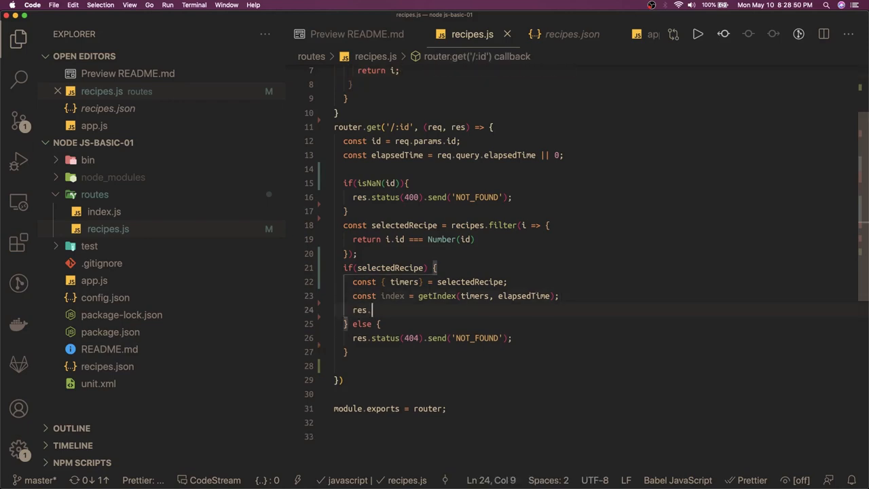
Respond in the found-recipe branch with res.status(200).send({index}).
{"action": "type", "text": ".status"}
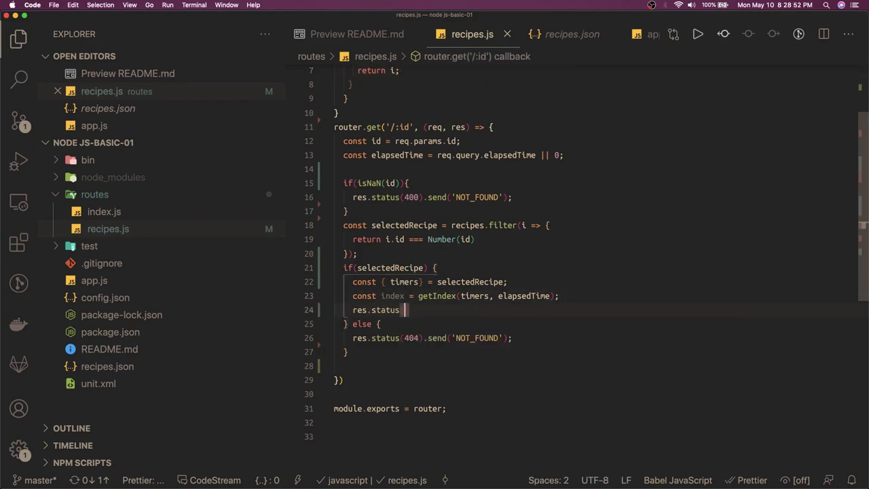
{"action": "type", "text": "200"}
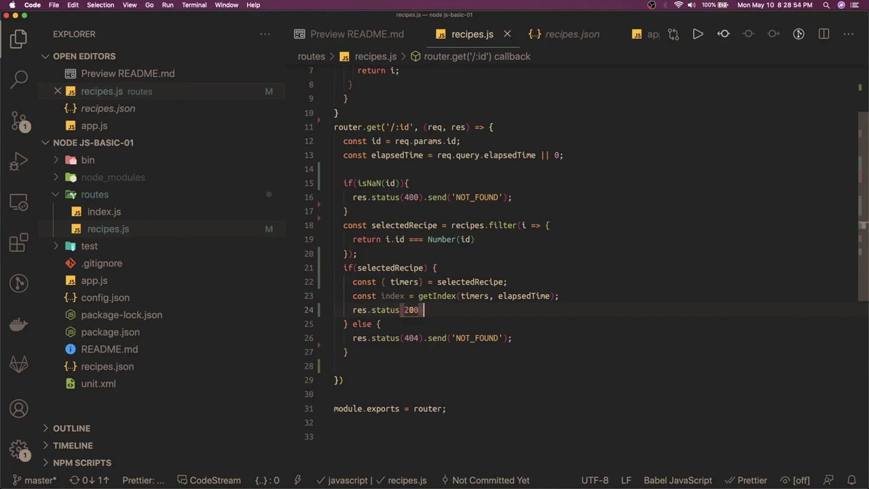
{"action": "type", "text": ".send("}
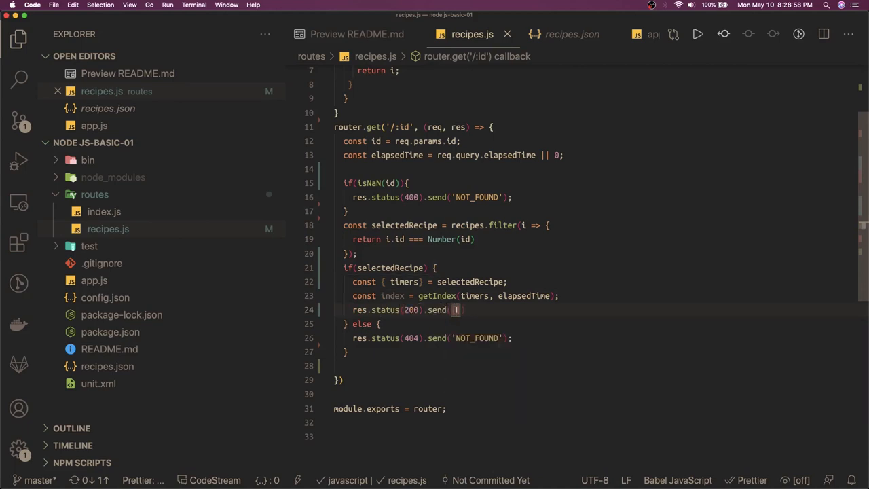
{"action": "type", "text": "{index})"}
{"action": "type", "text": "npm"}
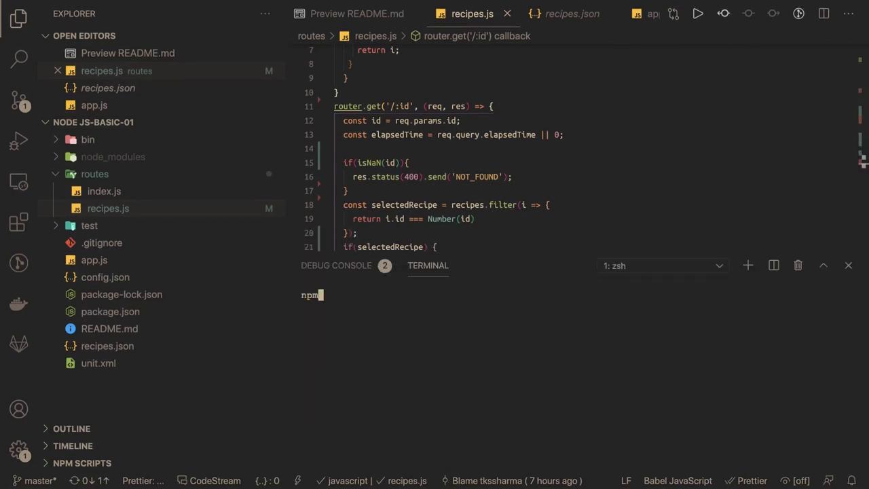
Run npm run test and scroll through the cases in test/index.spec.js.
{"action": "type", "text": "run test"}
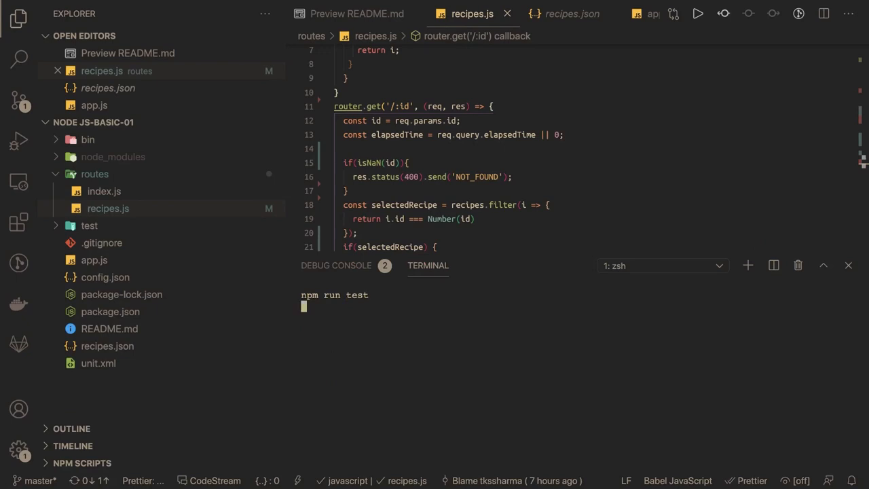
{"action": "mouse_move", "coordinate": [219, 265]}
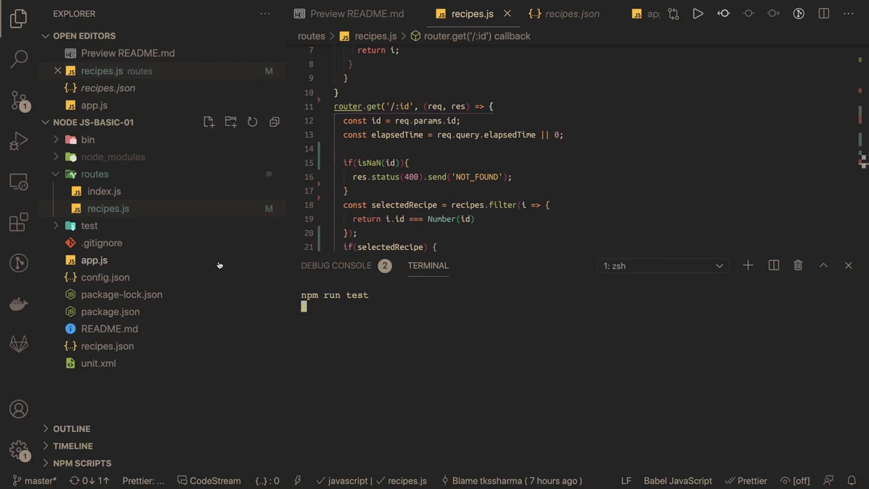
{"action": "mouse_move", "coordinate": [101, 229]}
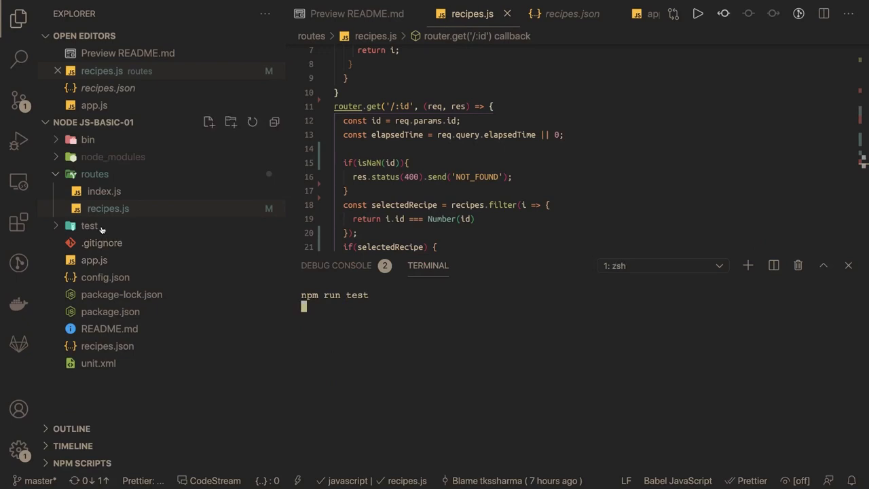
{"action": "left_click", "coordinate": [89, 225]}
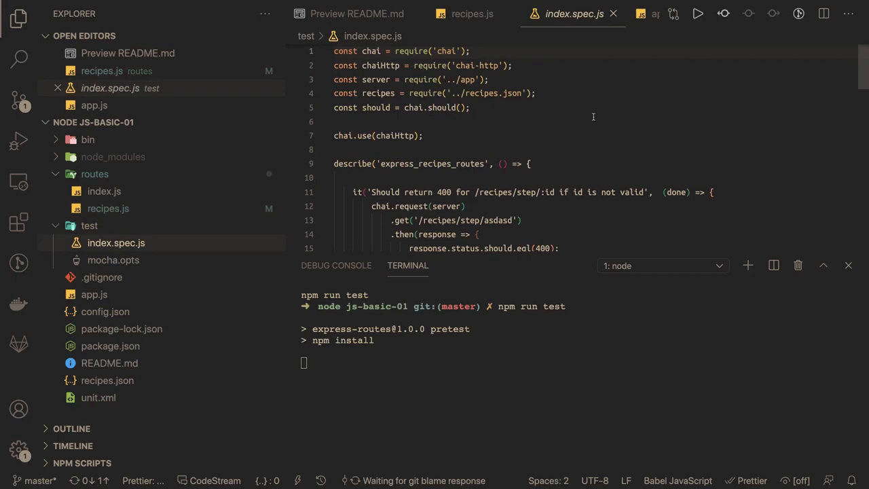
{"action": "scroll", "scroll_direction": "down", "scroll_amount": 3}
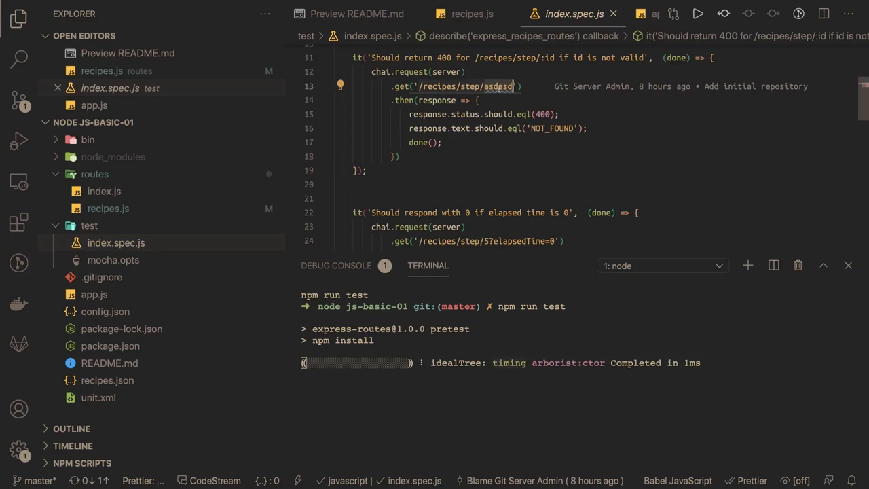
{"action": "scroll", "scroll_direction": "down", "scroll_amount": 3}
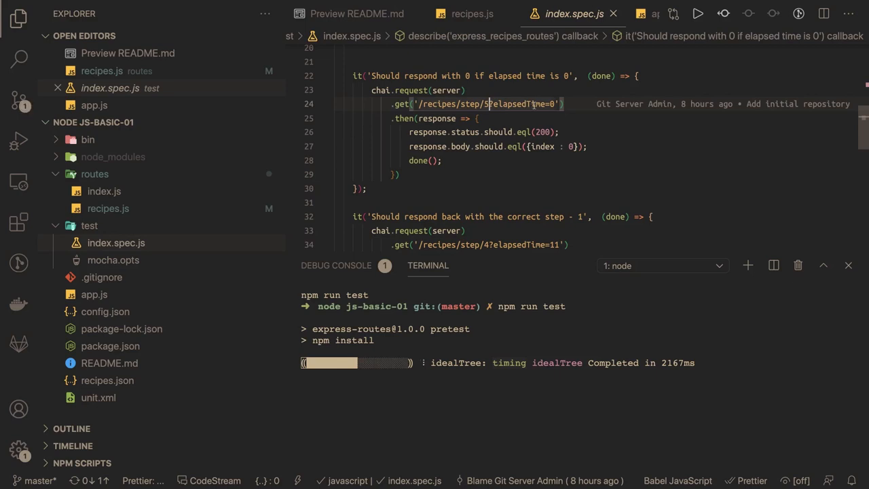
{"action": "scroll", "scroll_direction": "down", "scroll_amount": 3}
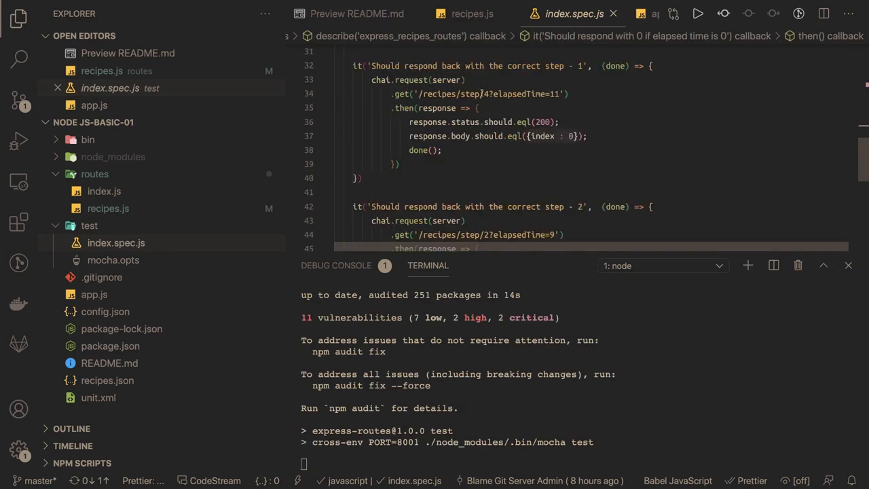
Append [0] to the filter call so only the first matching recipe is used.
{"action": "scroll", "scroll_direction": "down", "scroll_amount": 3}
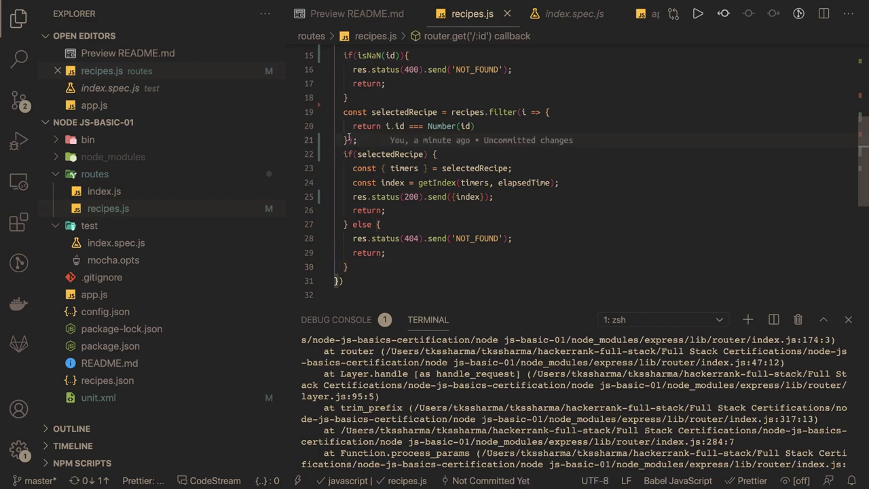
{"action": "left_click", "coordinate": [404, 112]}
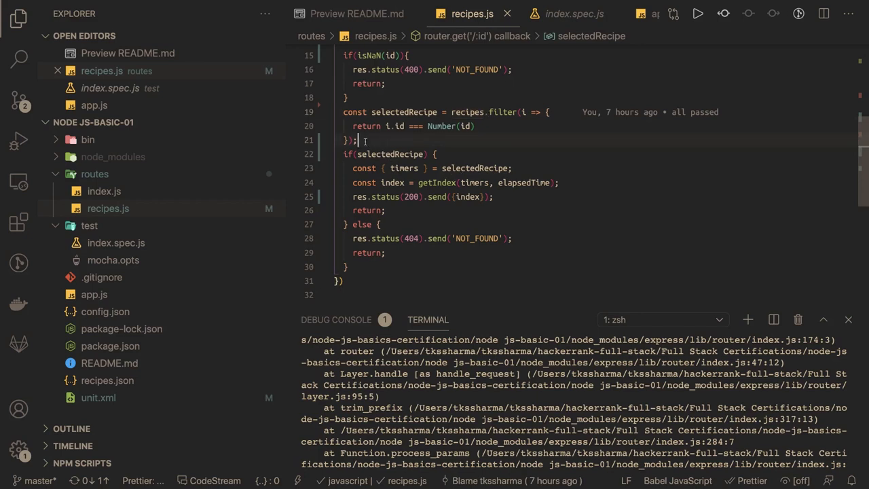
{"action": "type", "text": "[0]"}
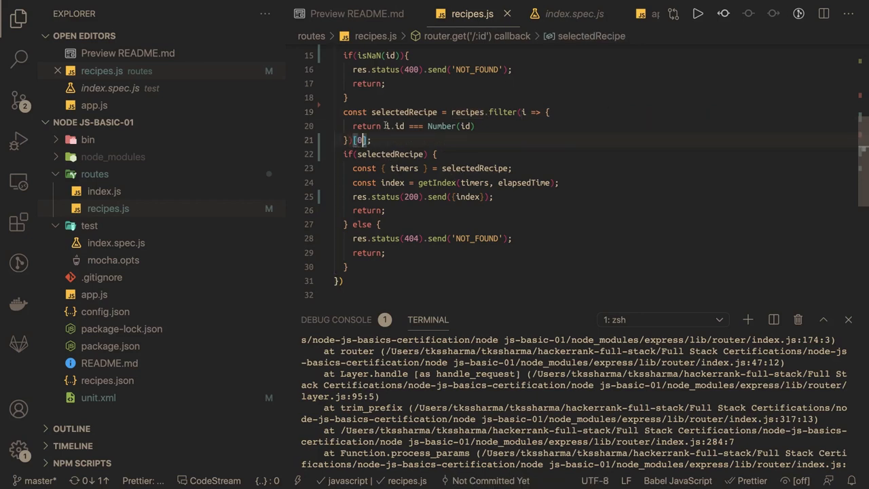